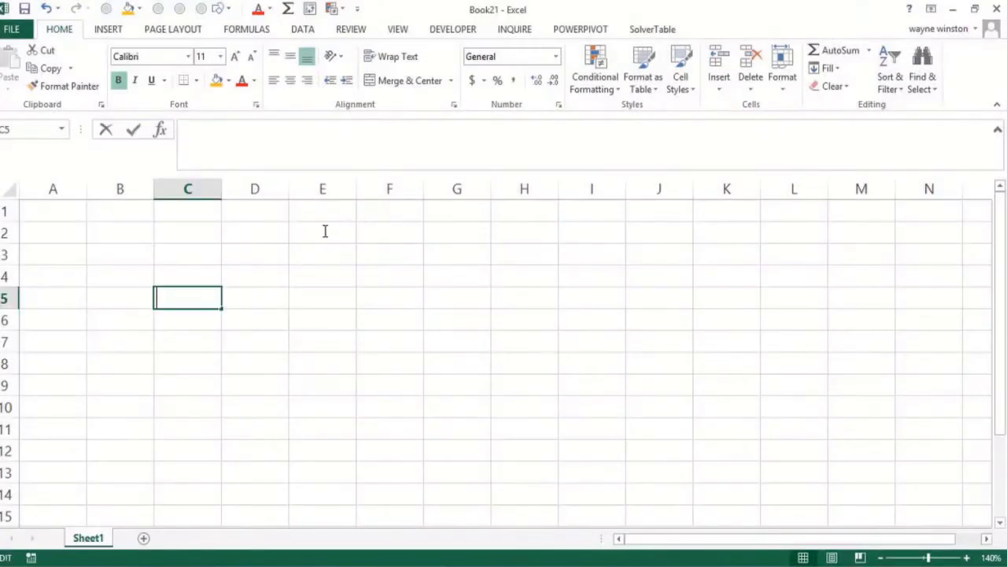
Enter the sheet title 'Data Tables and Financial functions' in E2.
left_click(322, 254)
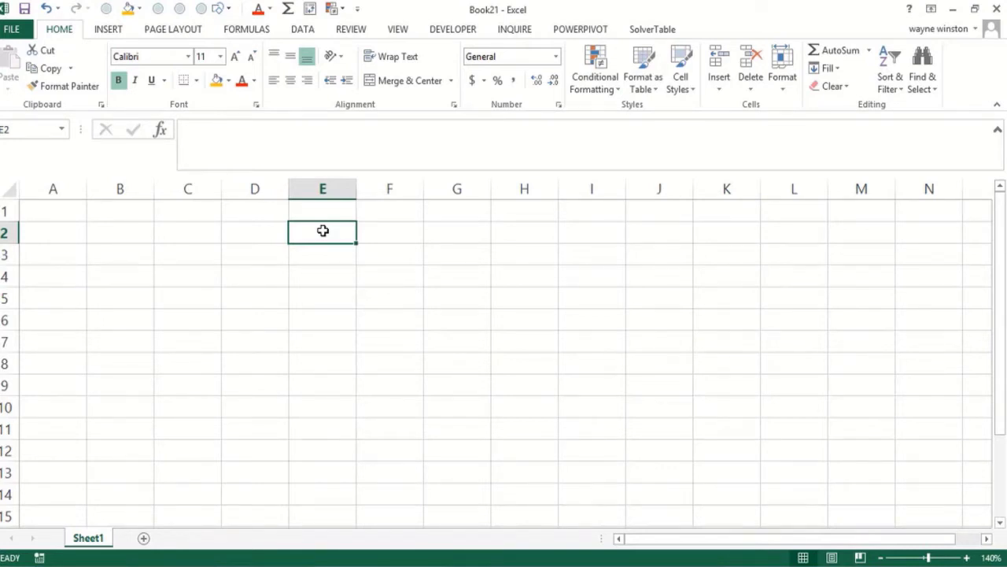
type("Data Tables")
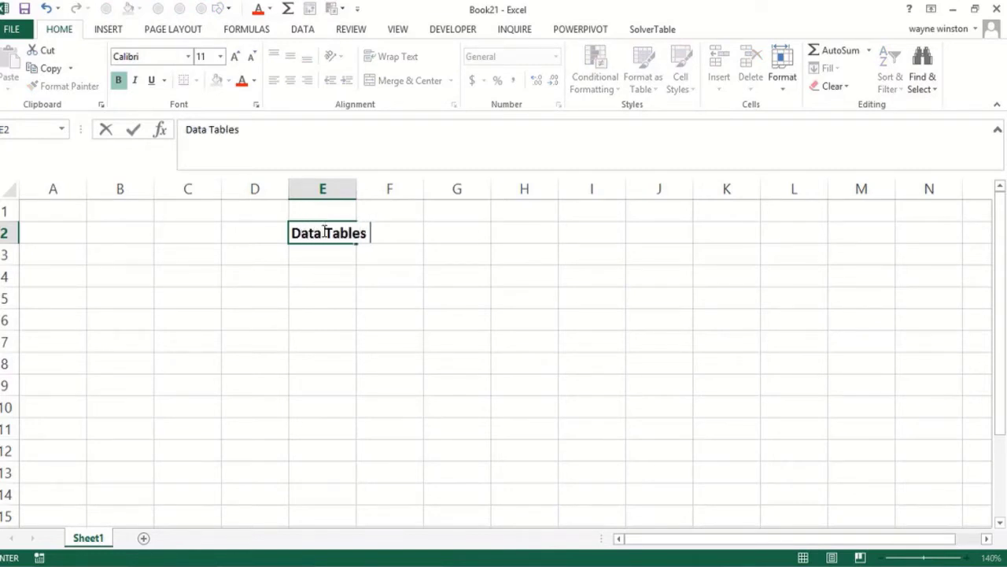
type("and Financial functions")
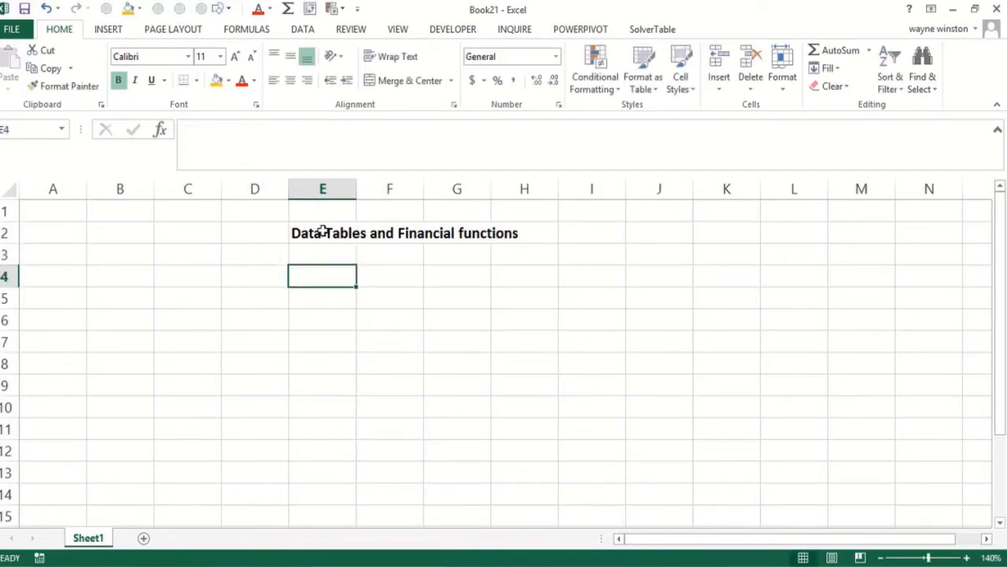
Write the problem line 'You are going to borrow $400,000 for a house'.
type("You")
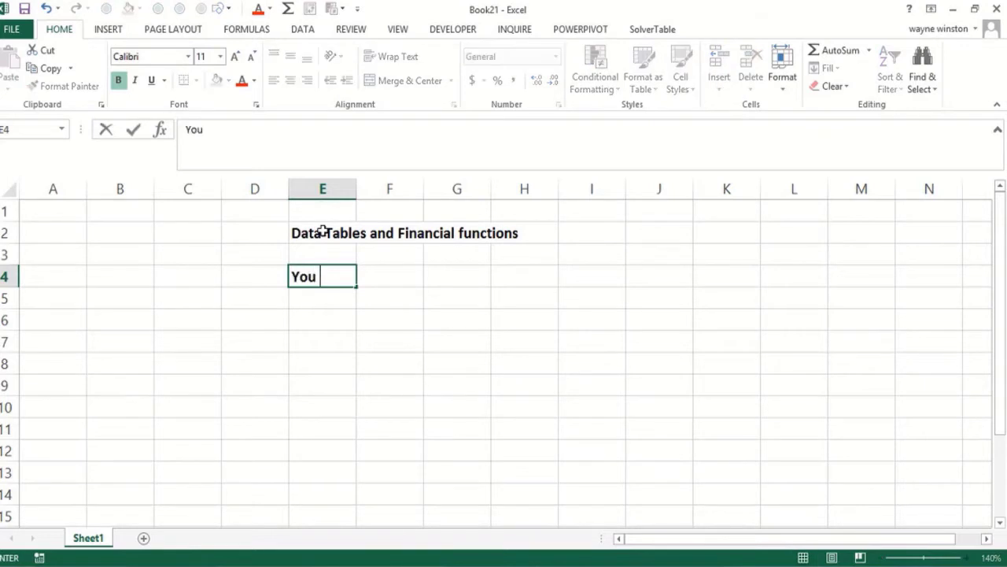
type("are going to")
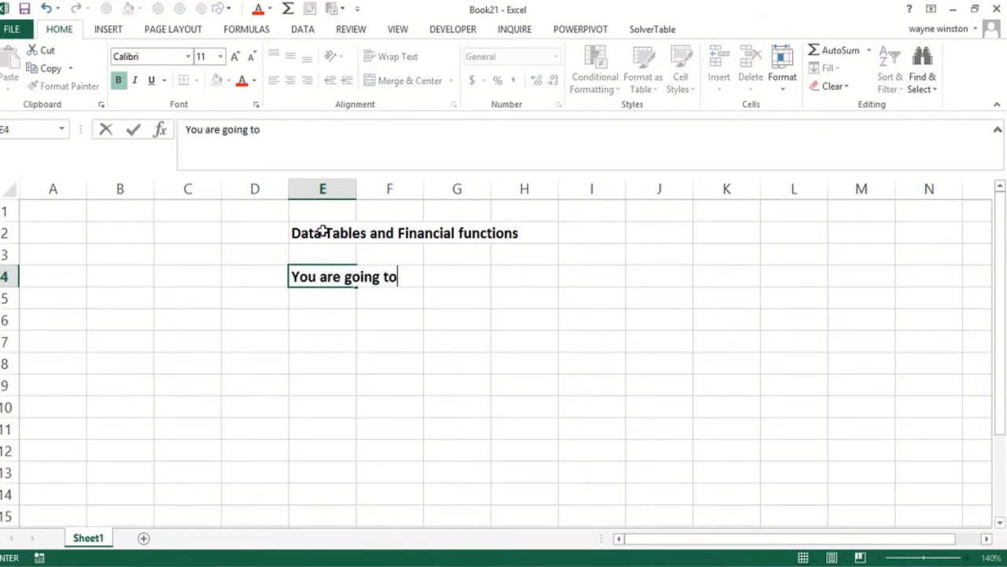
type("borrow $")
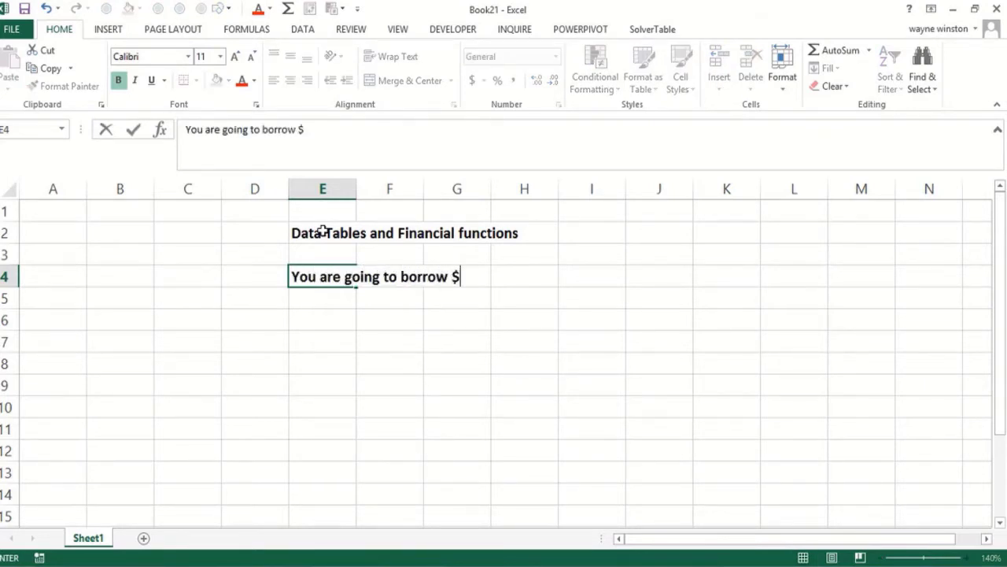
type("400,000")
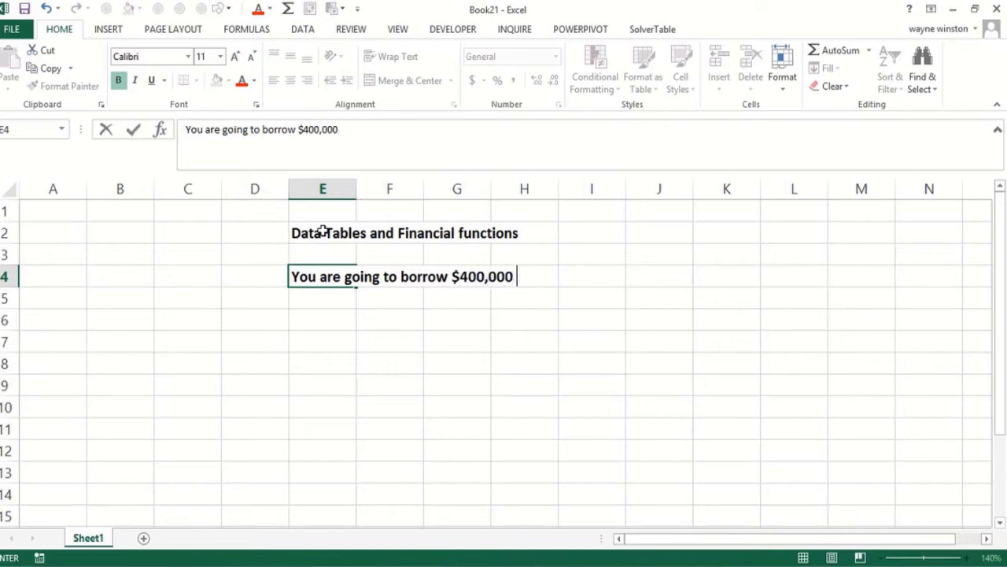
type("for a house")
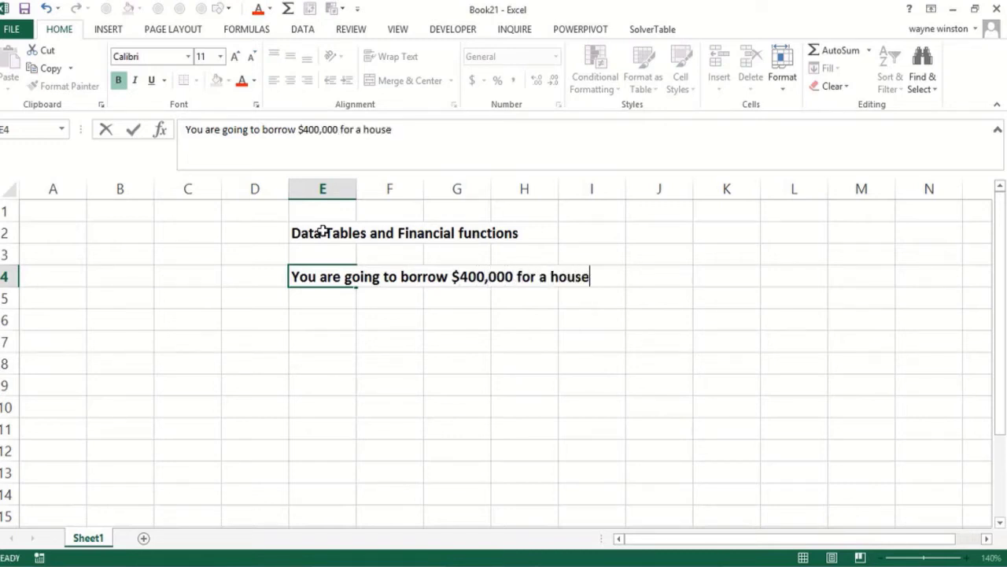
Write 'How will monthly payment vary as annual rate varies from 2%-9%'.
type("How")
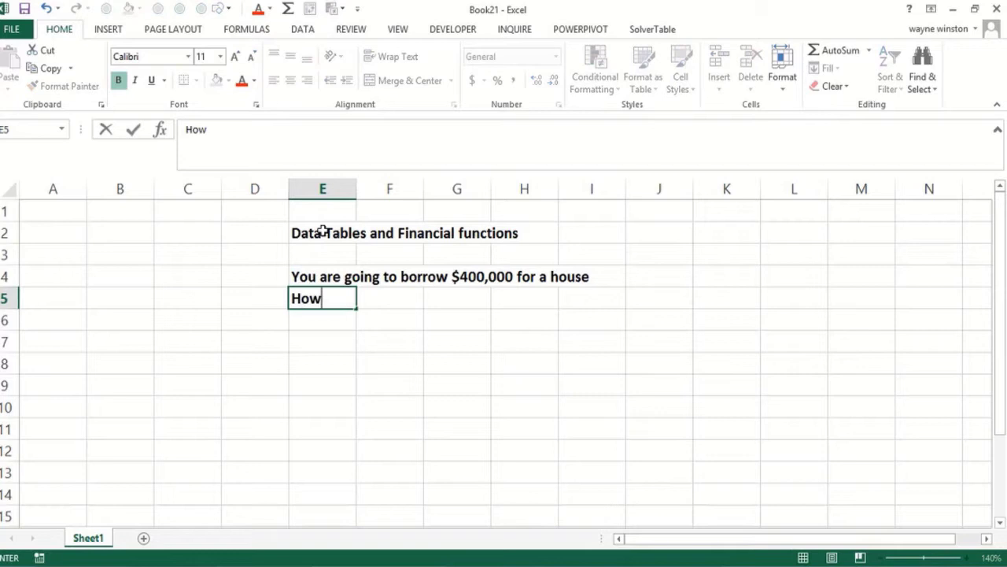
type("will monthl")
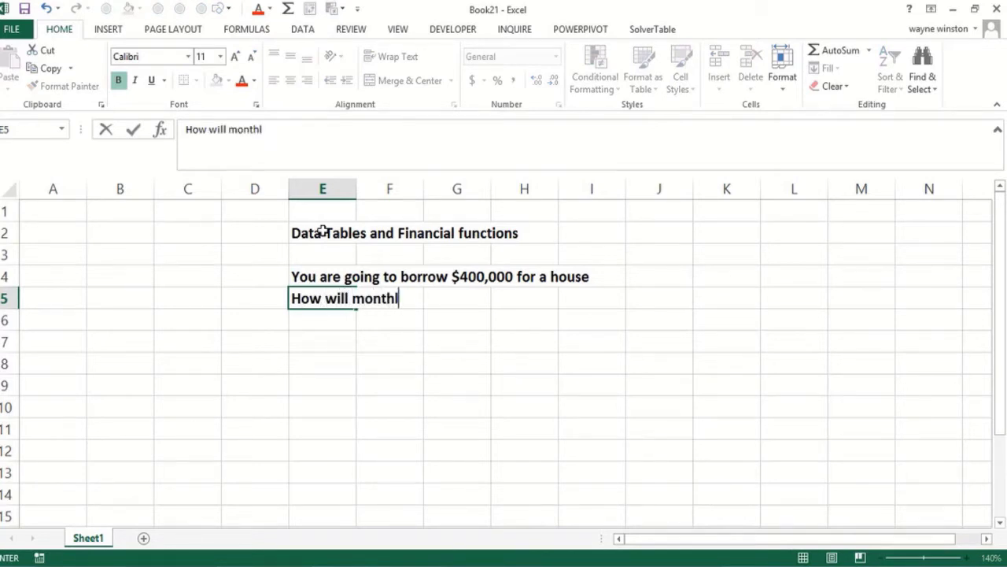
type("y payment")
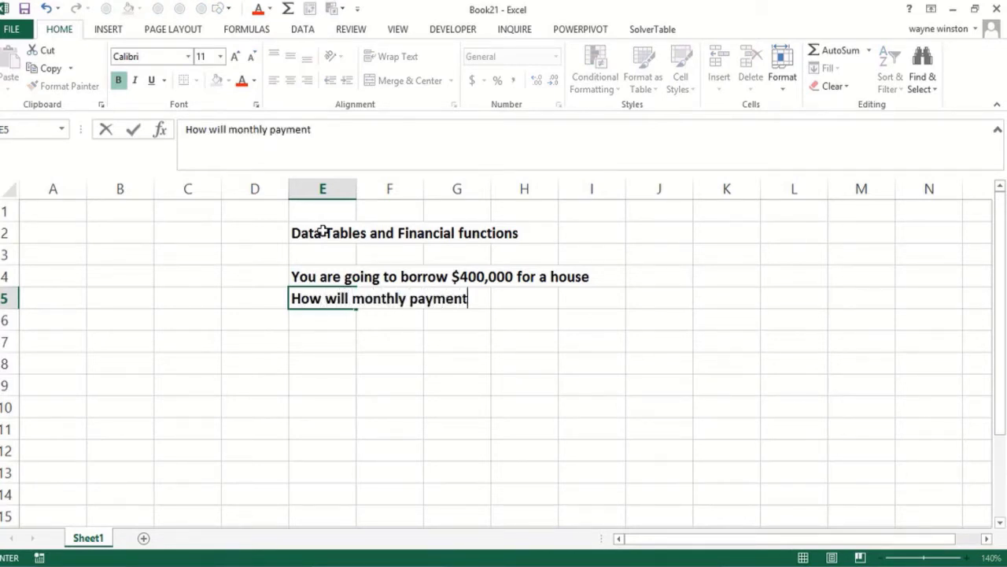
type("vary as")
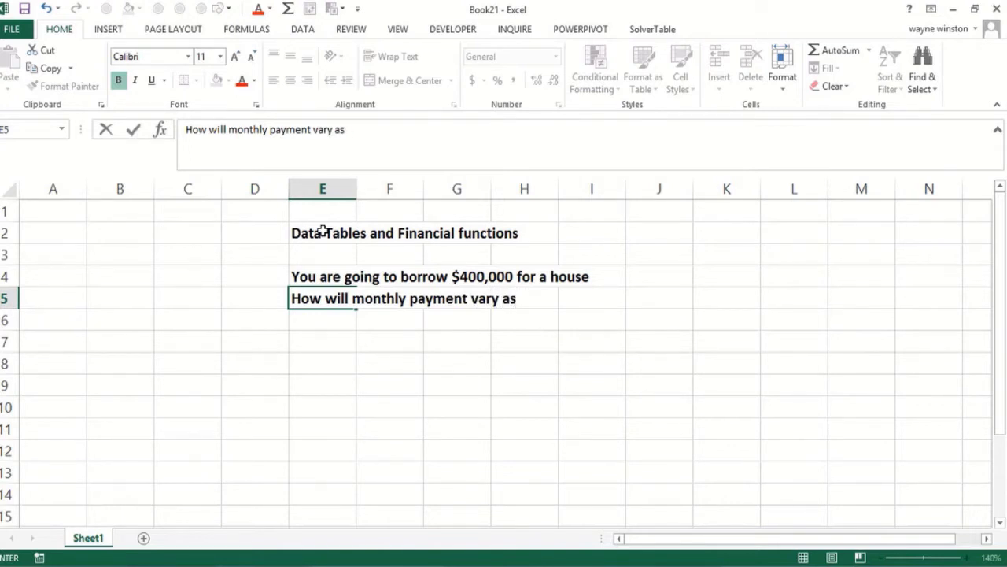
type("annual")
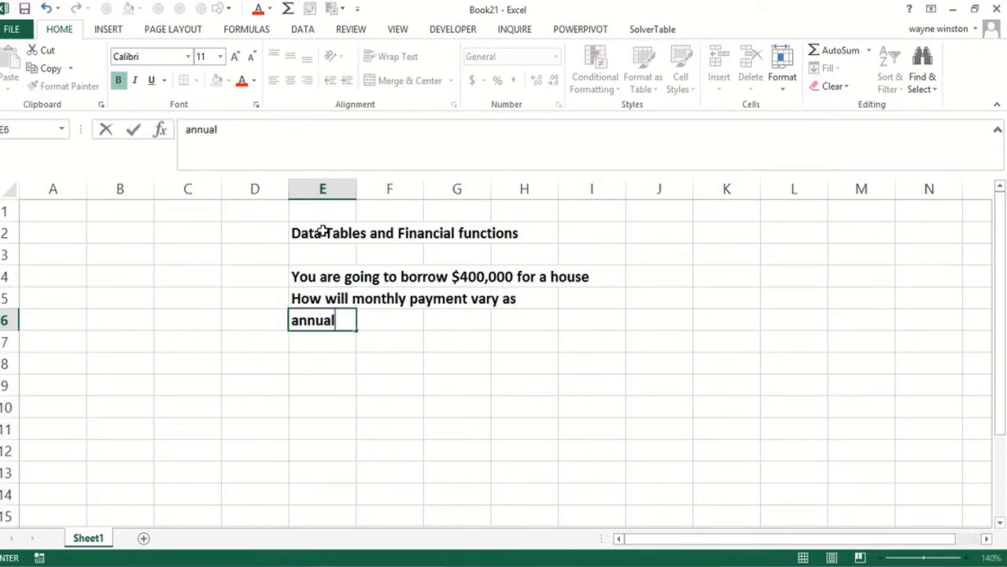
type("rate")
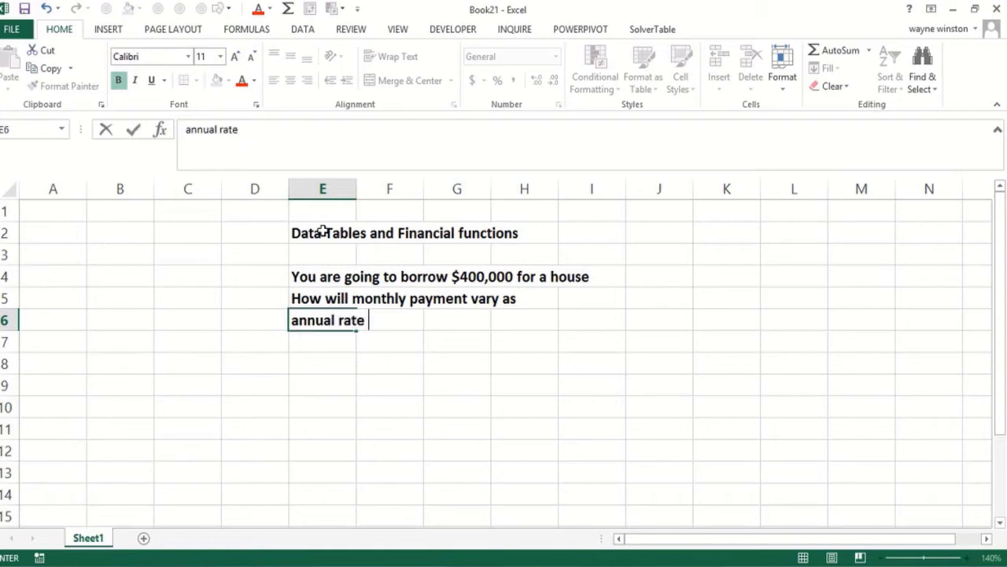
type("varies fro")
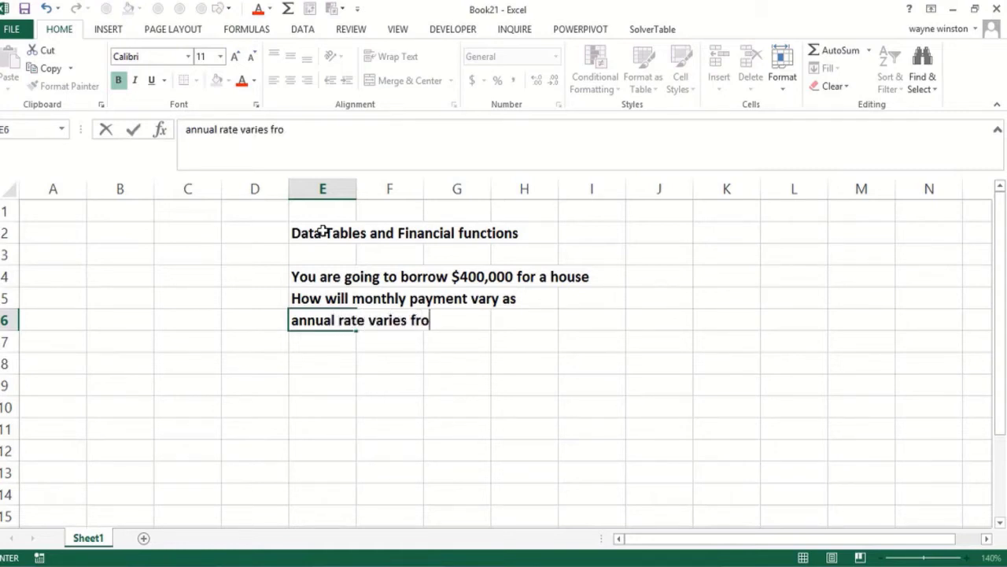
type("m")
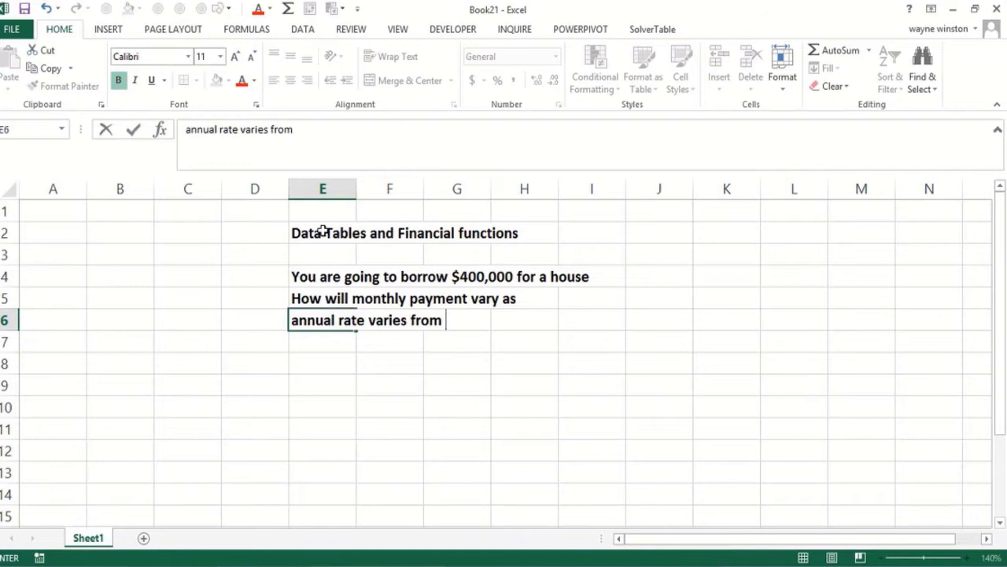
type("2%-9%")
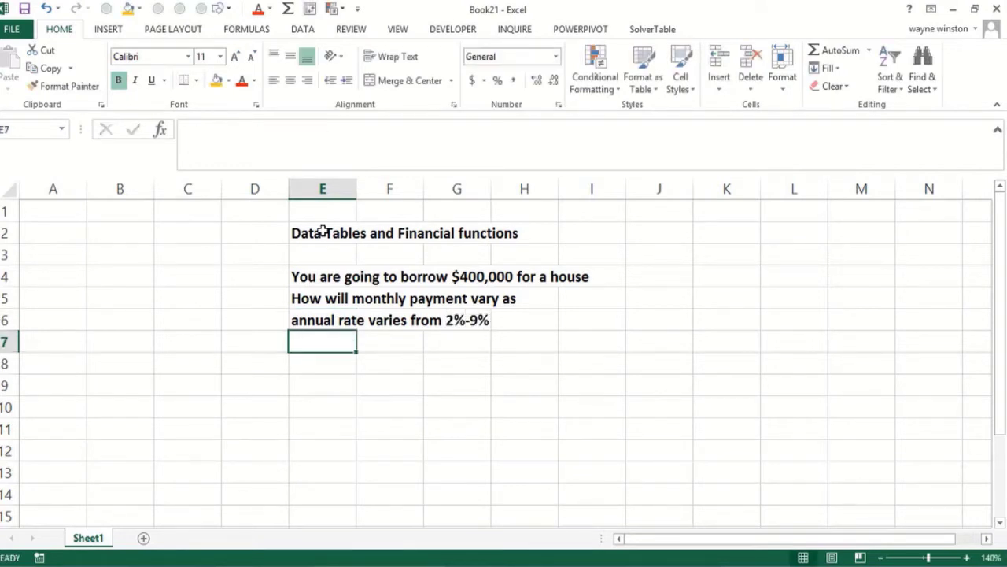
Write 'Length of loan varies from 5-30 years' as the last description line.
type("Length o")
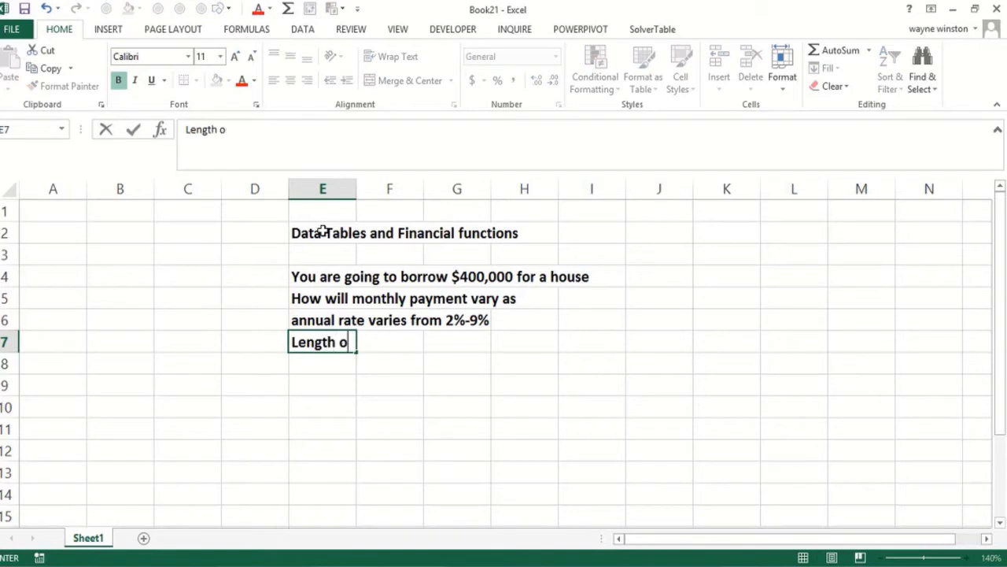
type("f loan vari")
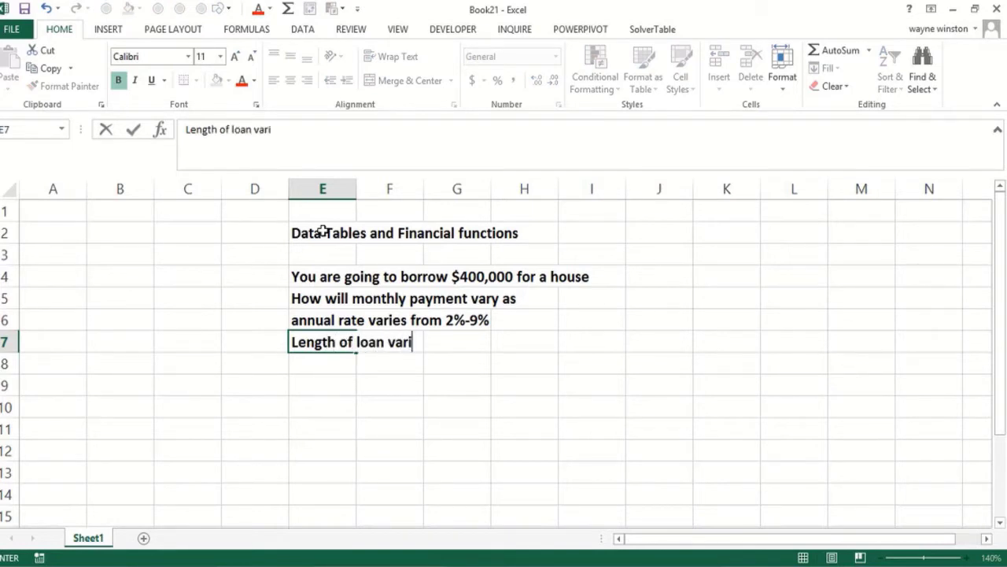
type("es from")
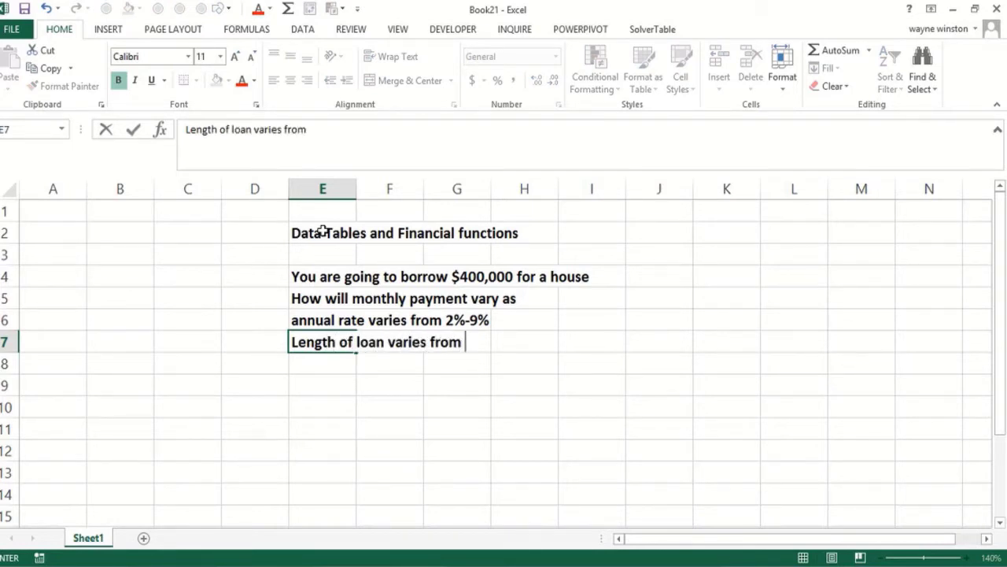
type("5-30 years")
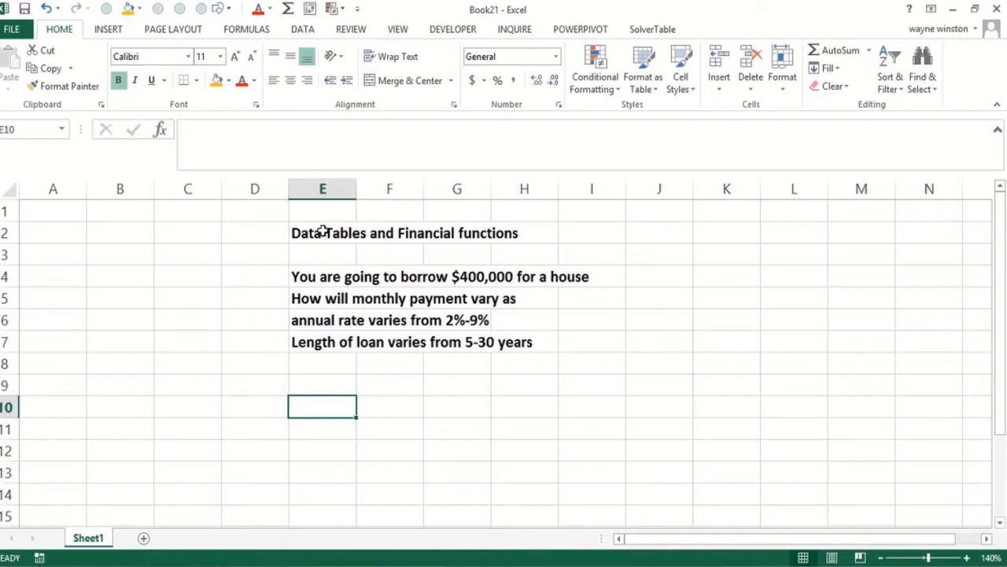
Add annrate, yearsinloan 20 and sizeofloan 400000 input rows, widening column E to fit.
type("anr")
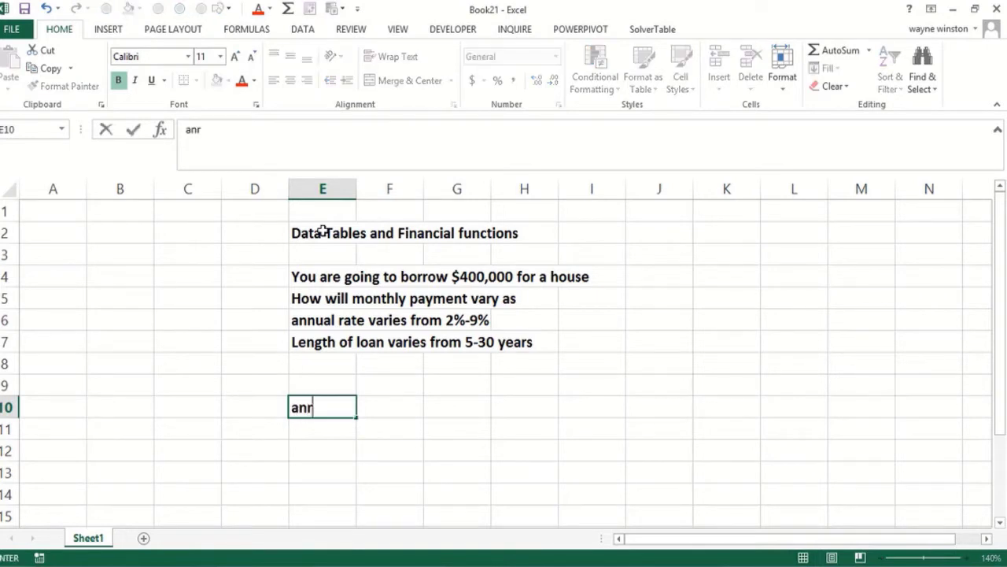
key("Backspace")
type("nrate")
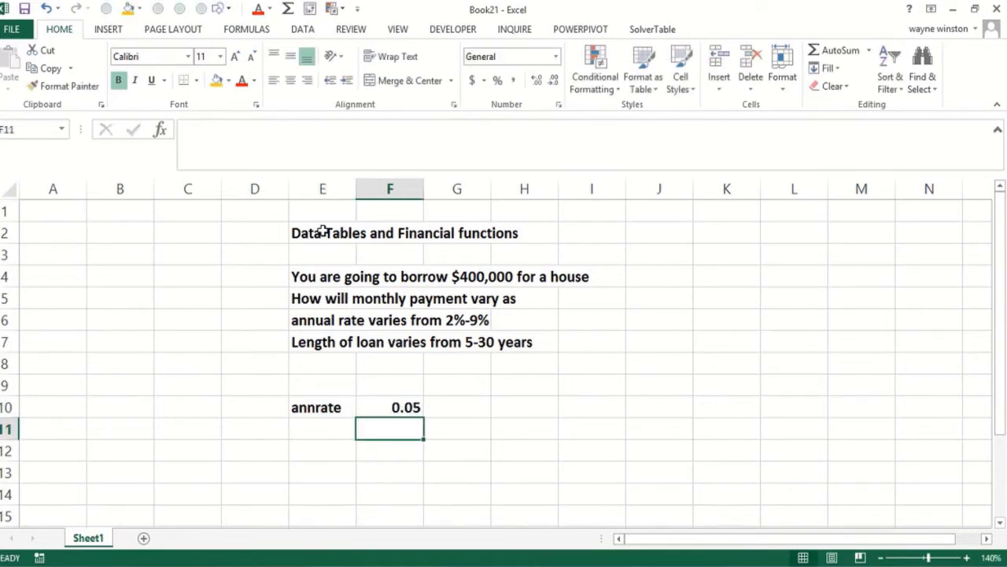
type("year")
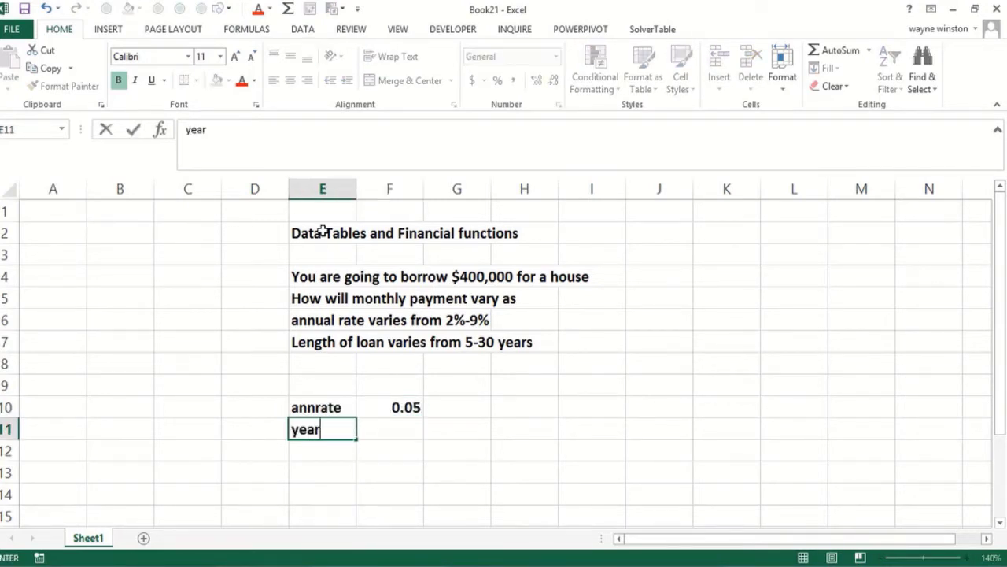
type("sinloan")
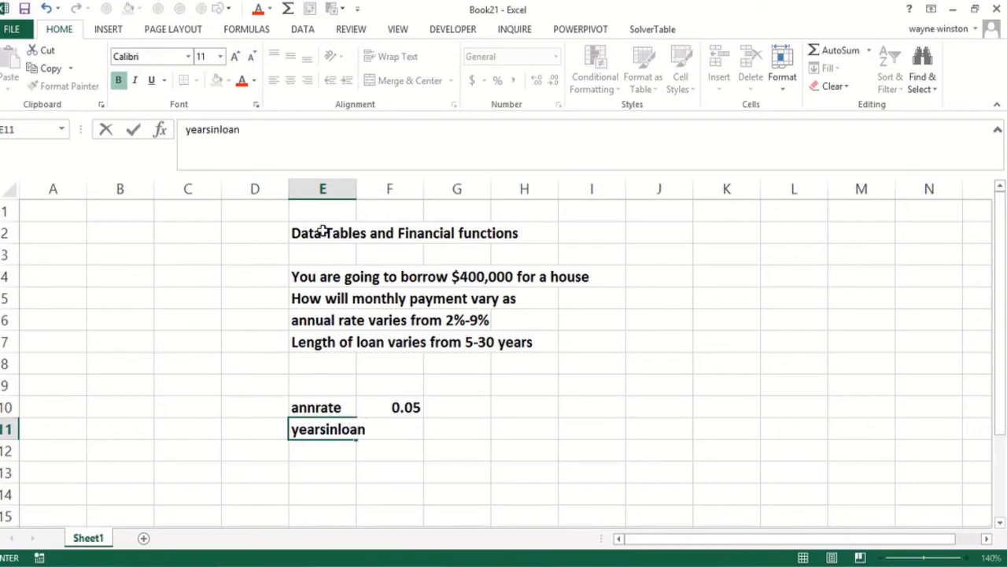
key("Tab")
type("20")
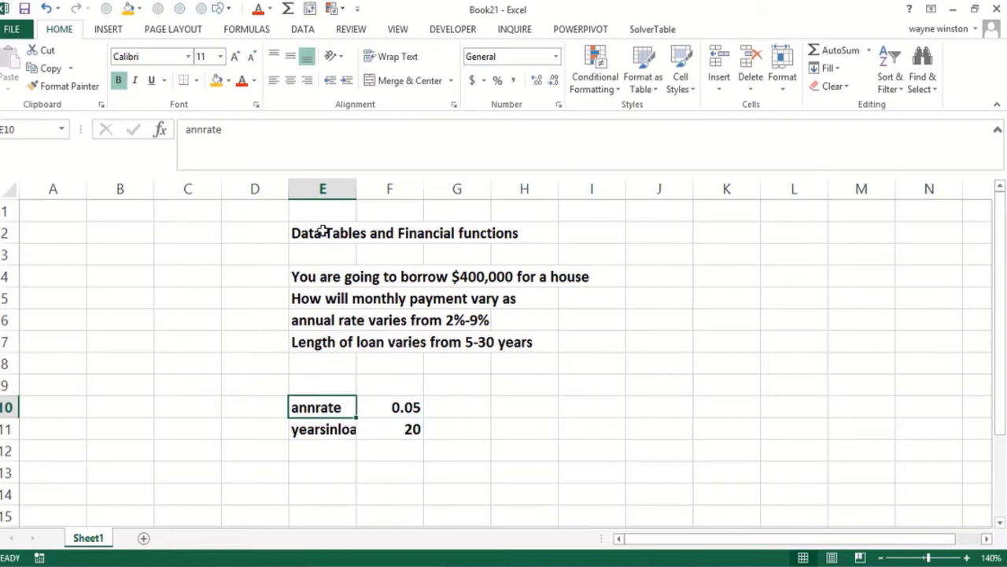
left_click_drag(355, 188, 373, 188)
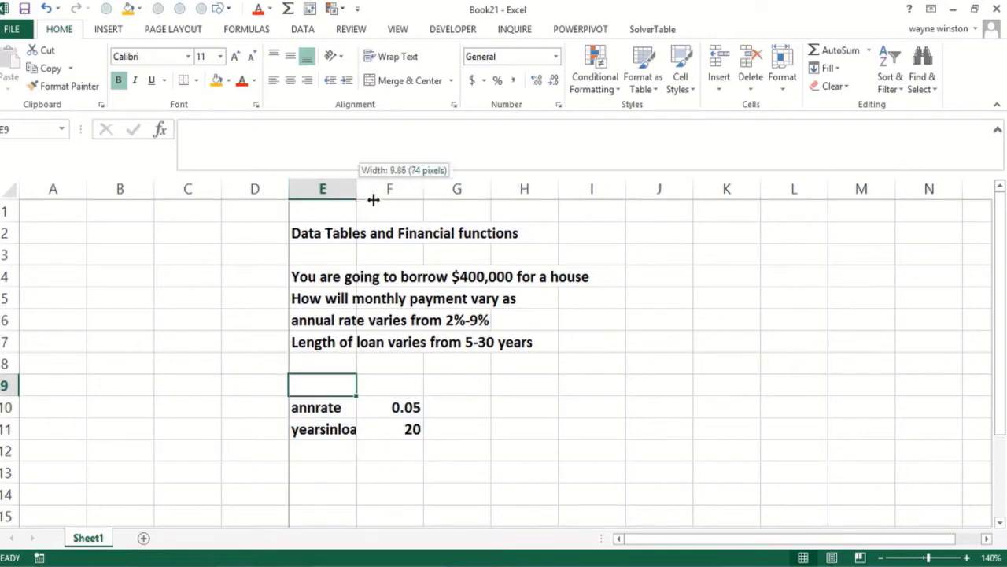
left_click_drag(355, 188, 378, 189)
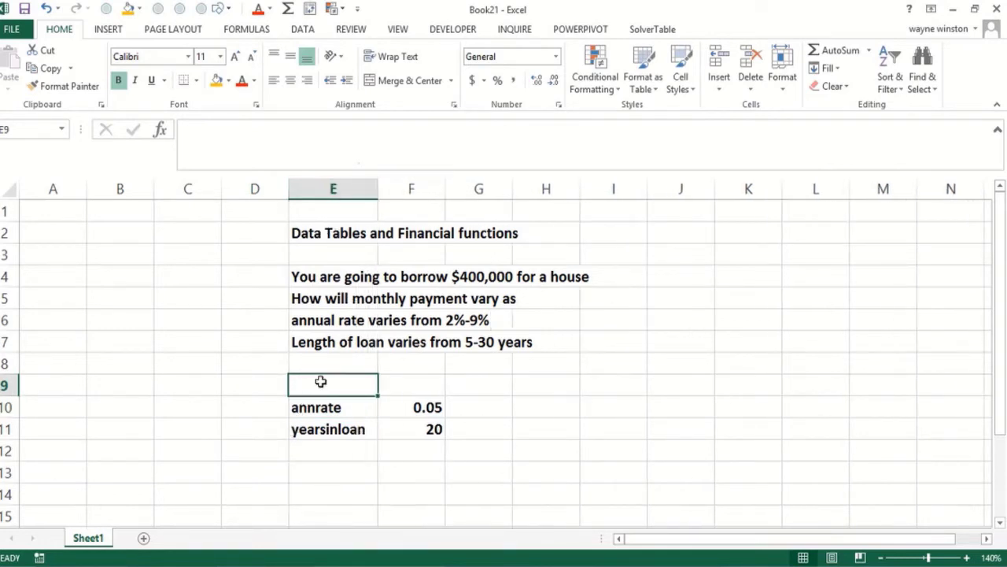
type("sizeofloan")
left_click(411, 385)
type("400")
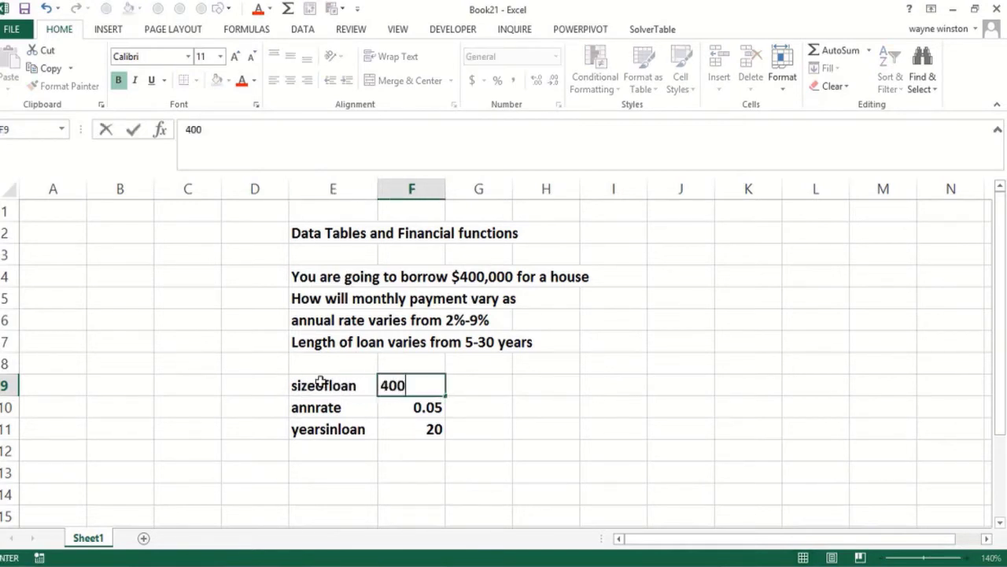
key("Return")
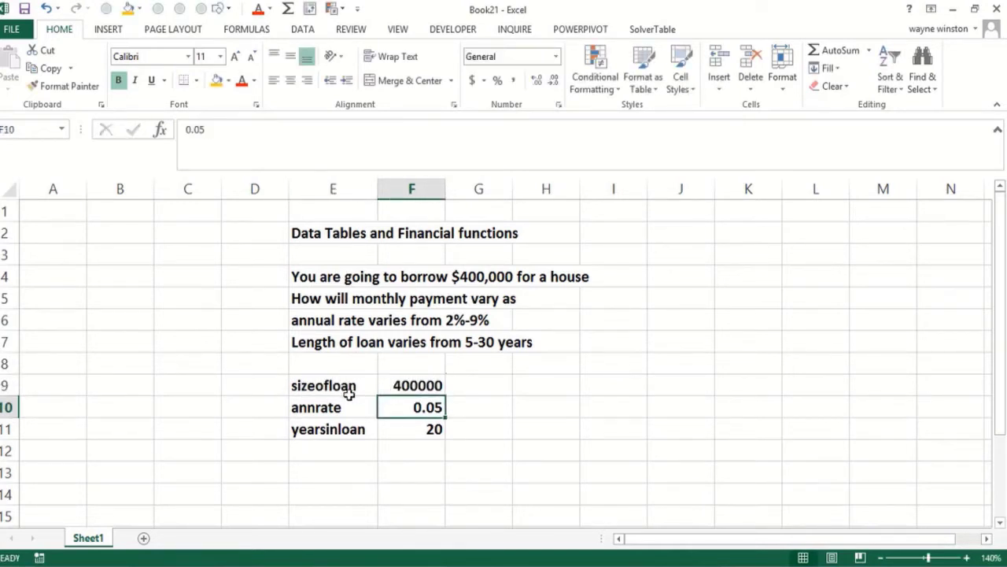
Shade the rate and years cells orange and set calculation to Automatic Except for Data Tables.
left_click_drag(411, 407, 411, 429)
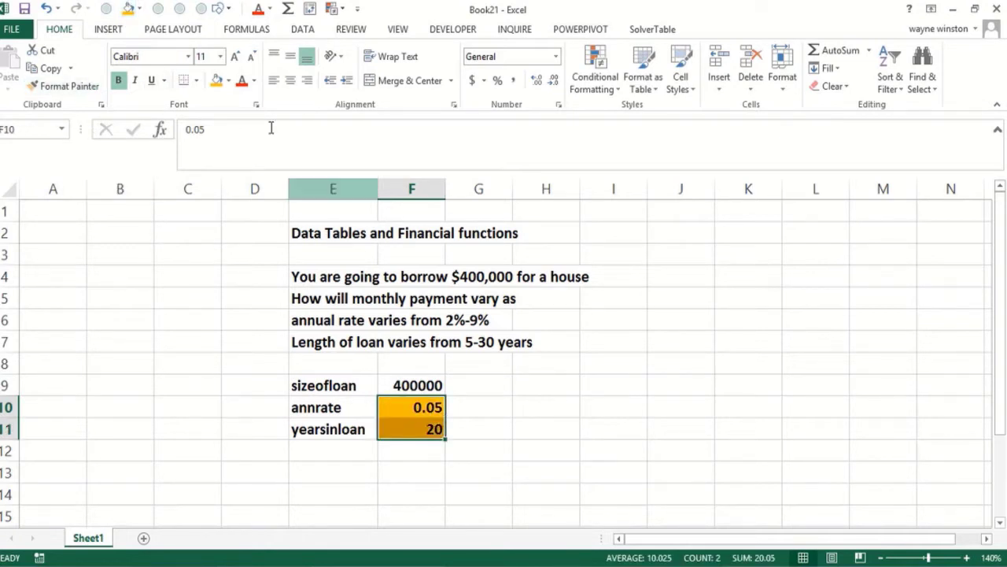
left_click(247, 29)
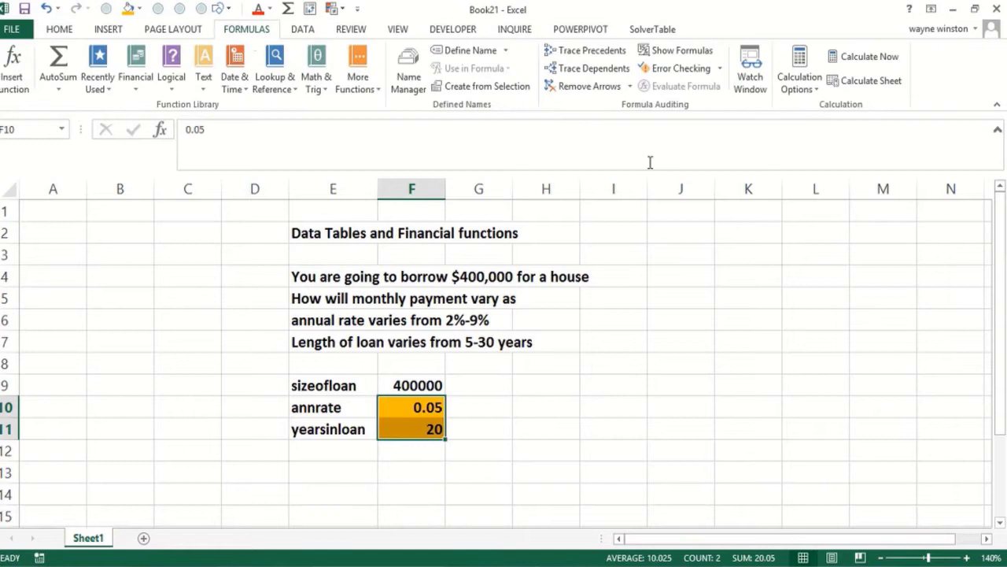
left_click(799, 70)
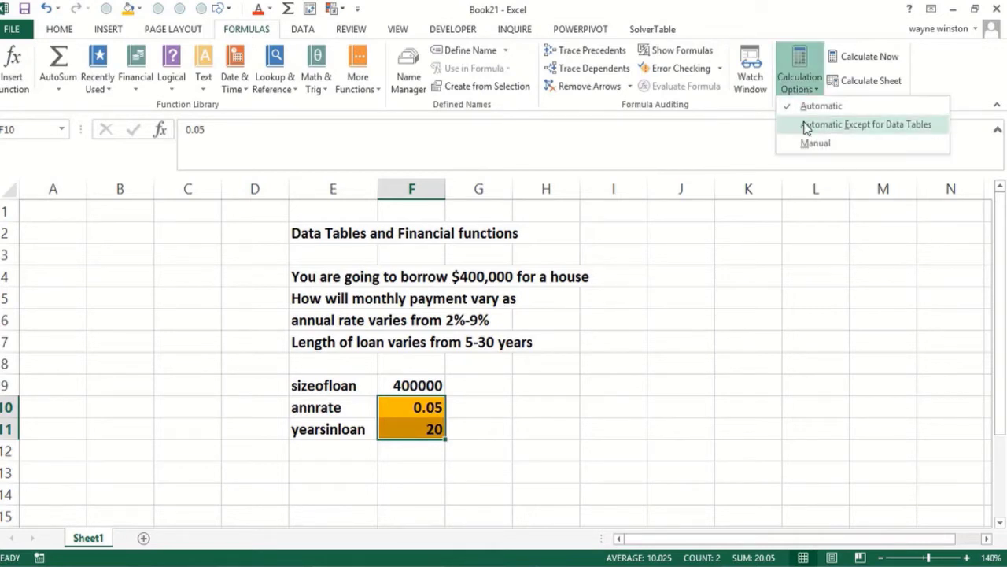
left_click(645, 280)
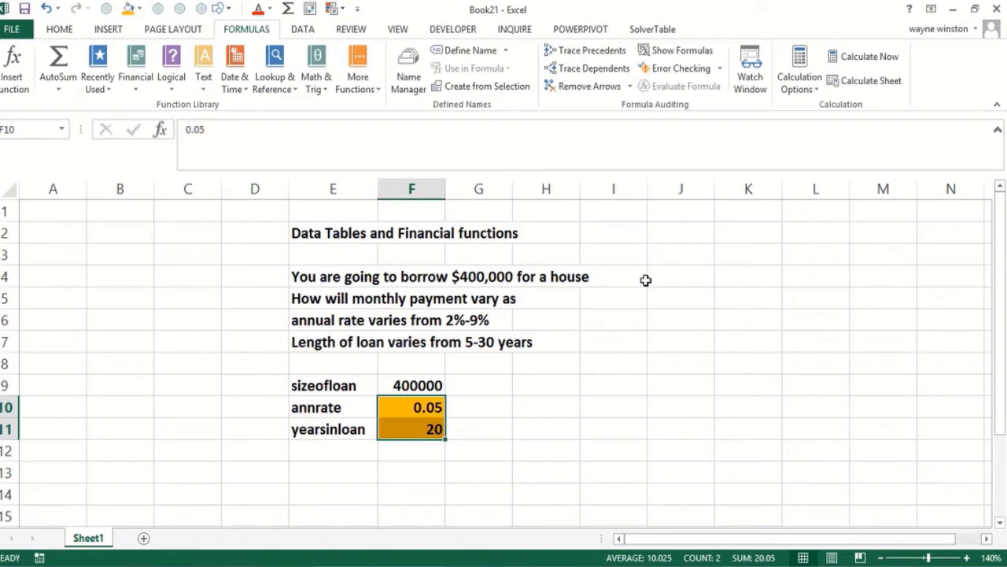
mouse_move(331, 490)
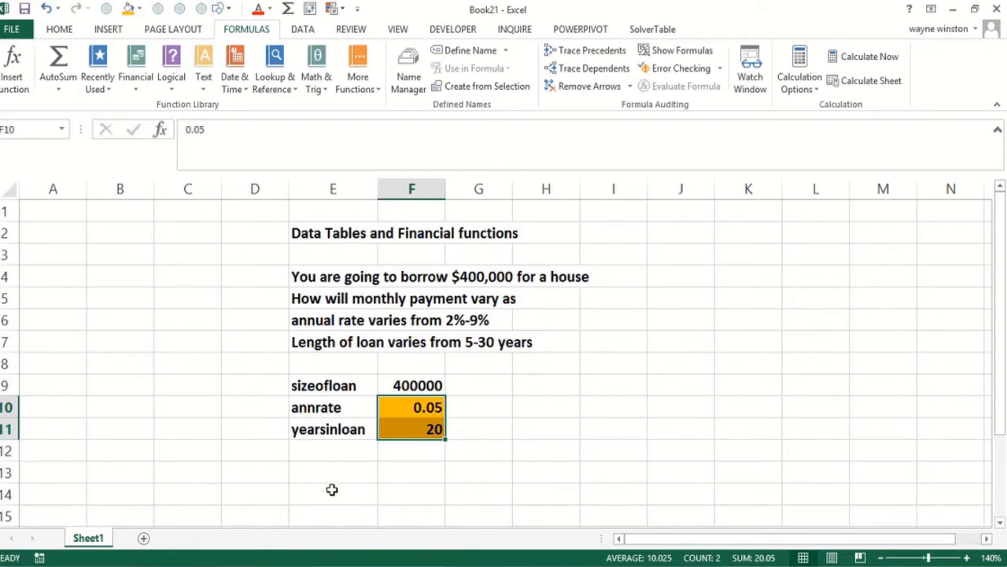
left_click(332, 449)
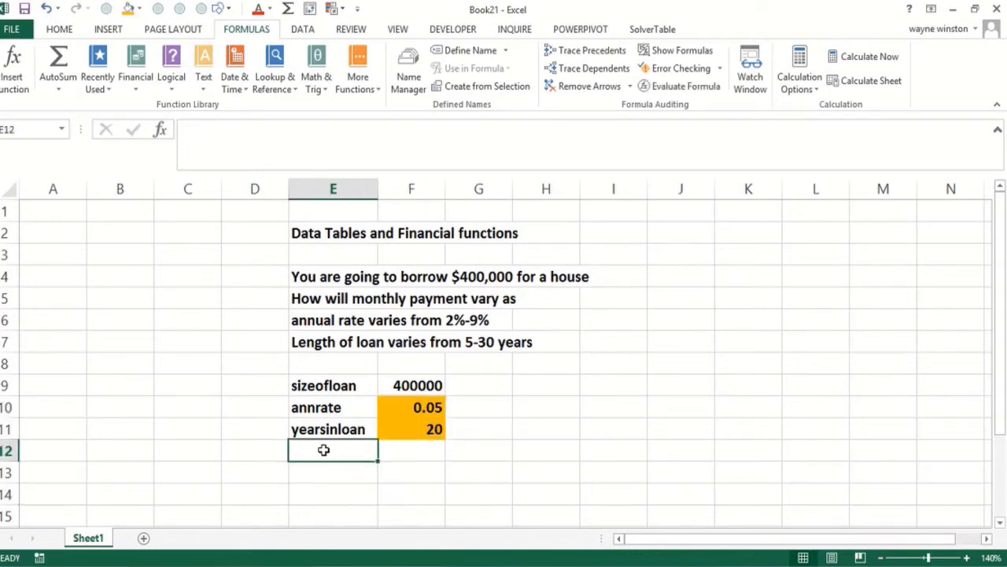
Label monthlypayment and compute =PMT(F10/12,F11*12,F9,0,0) in F12, giving ($2,639.82).
type("monthlypayment")
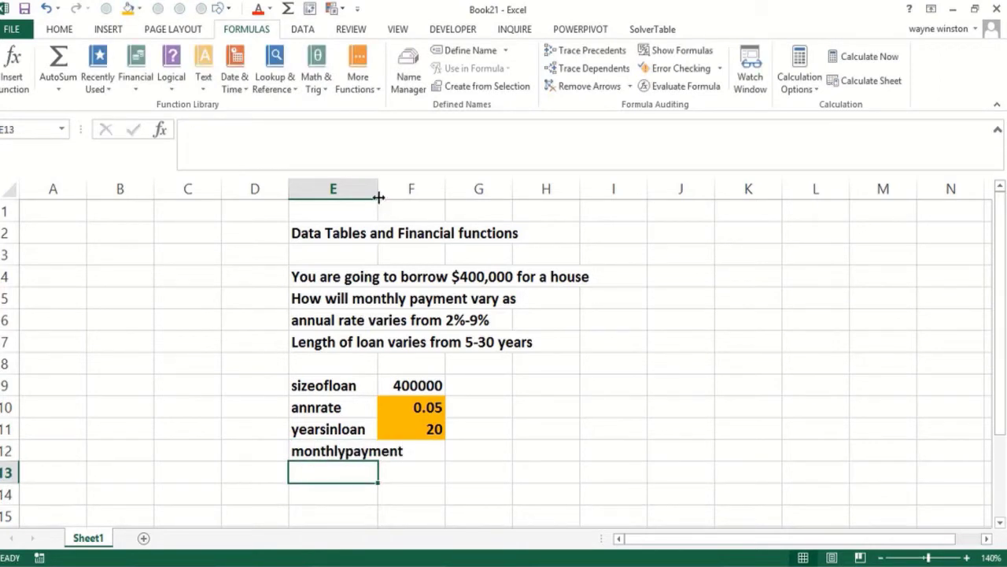
left_click_drag(378, 188, 439, 188)
type("=pmt")
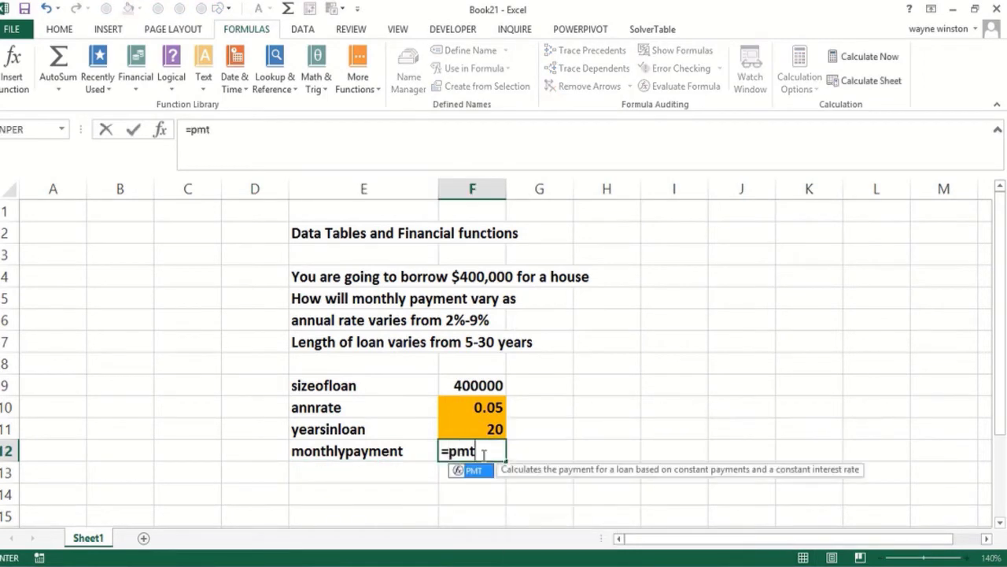
type("(")
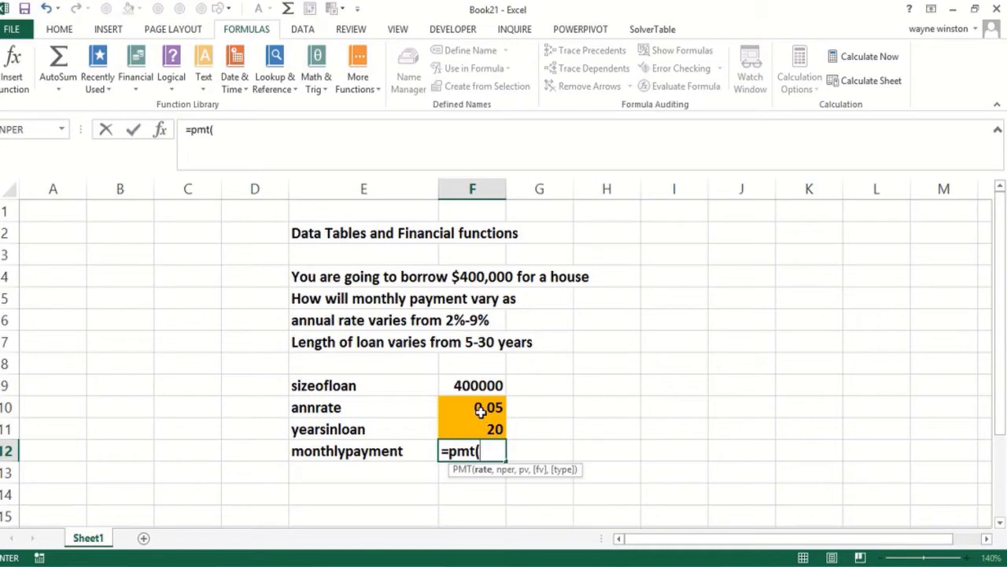
type("F10/")
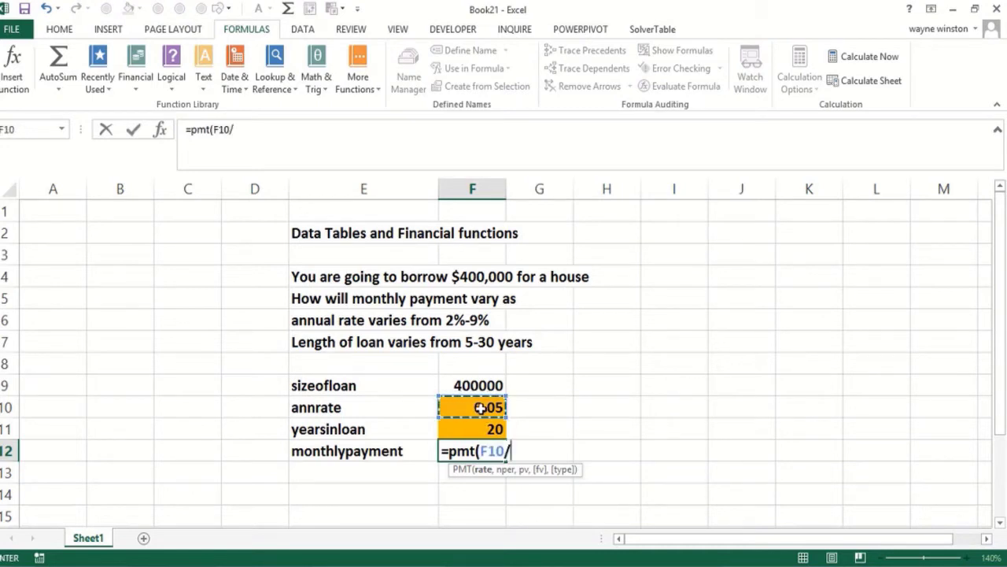
type("12,")
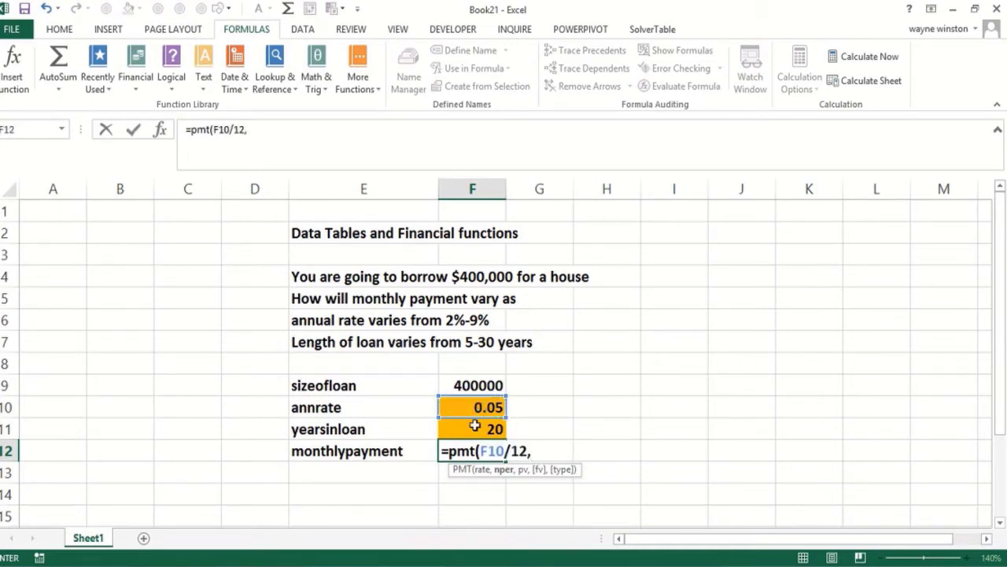
left_click(472, 429)
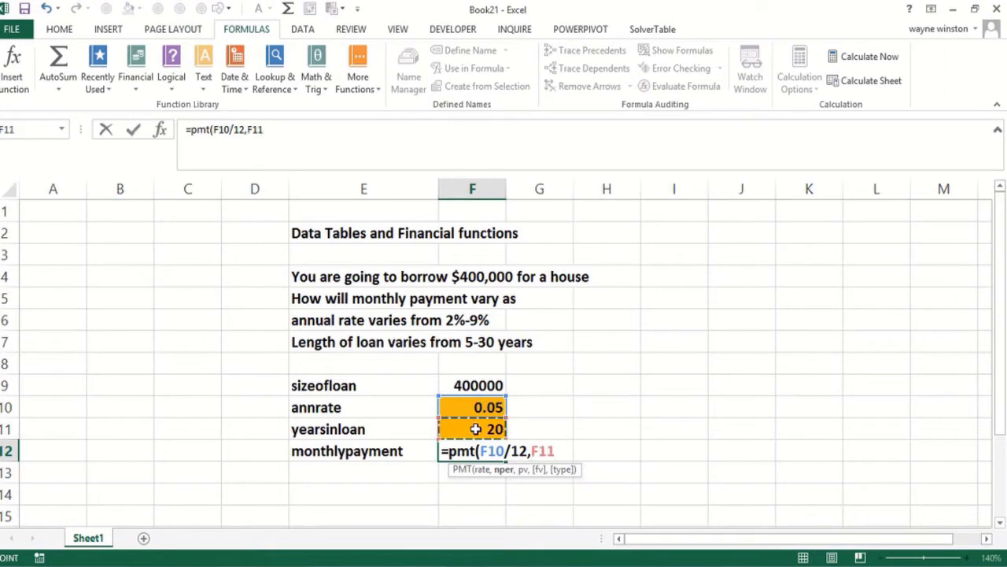
type("*12")
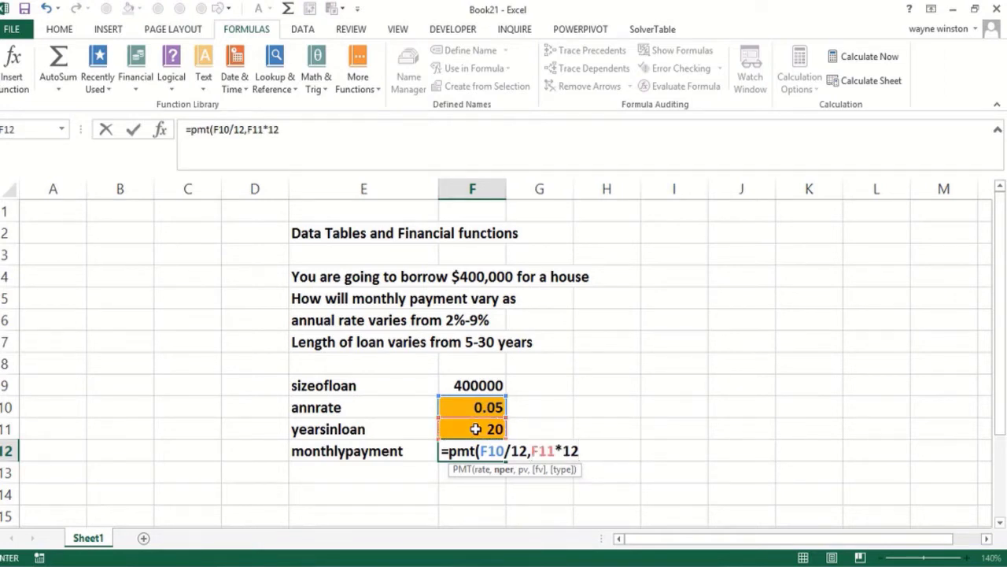
type(",")
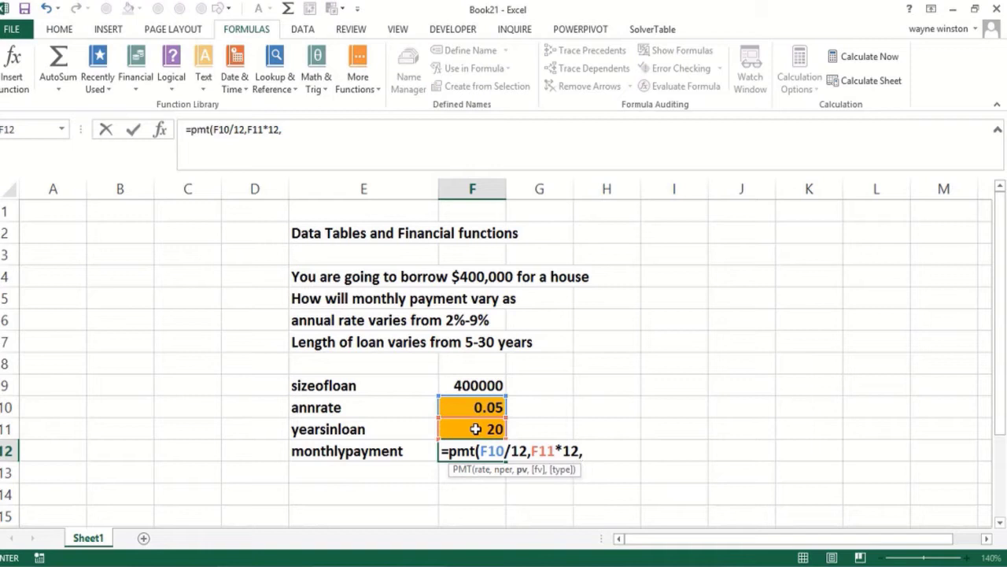
left_click(471, 385)
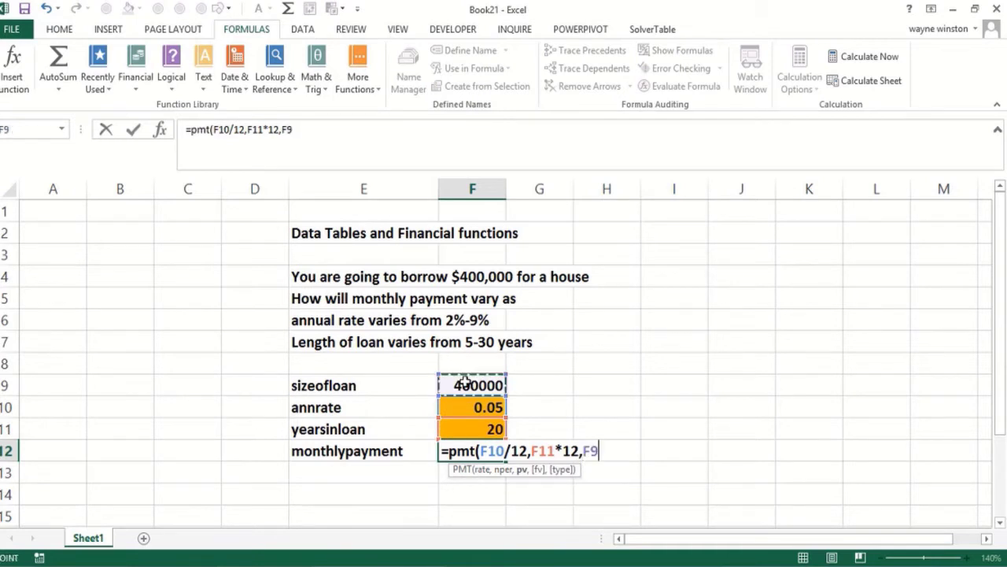
type("0,")
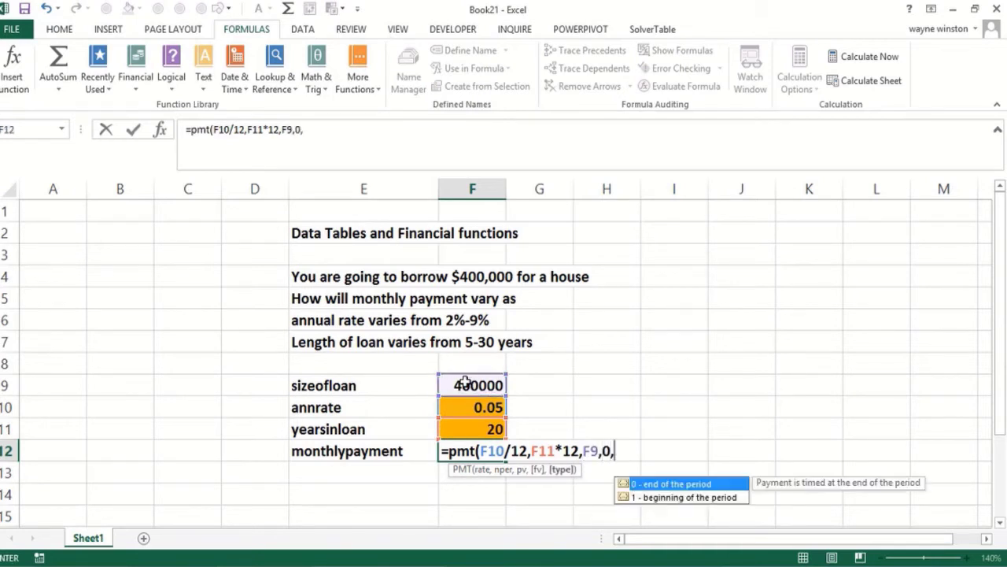
type("0")
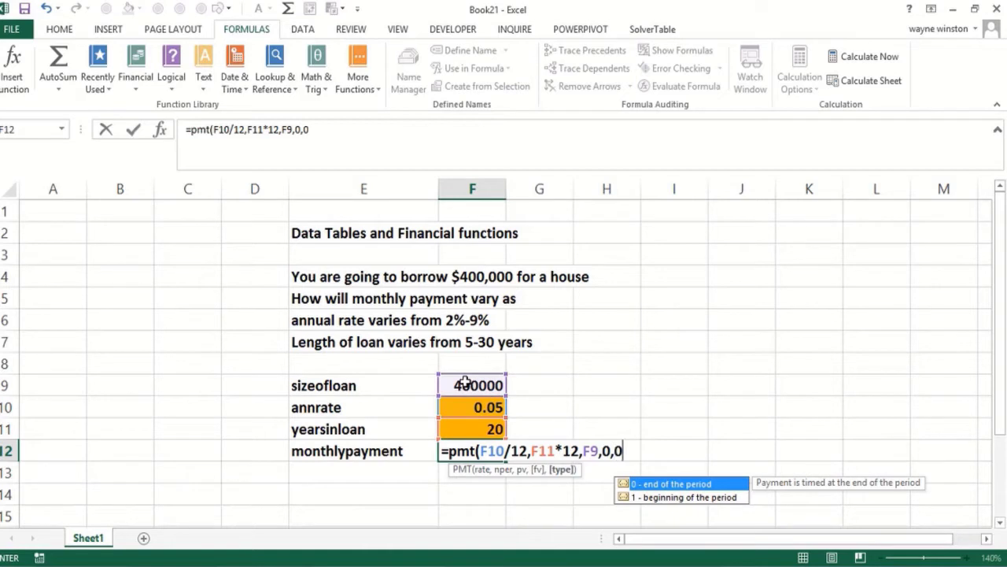
key("Return")
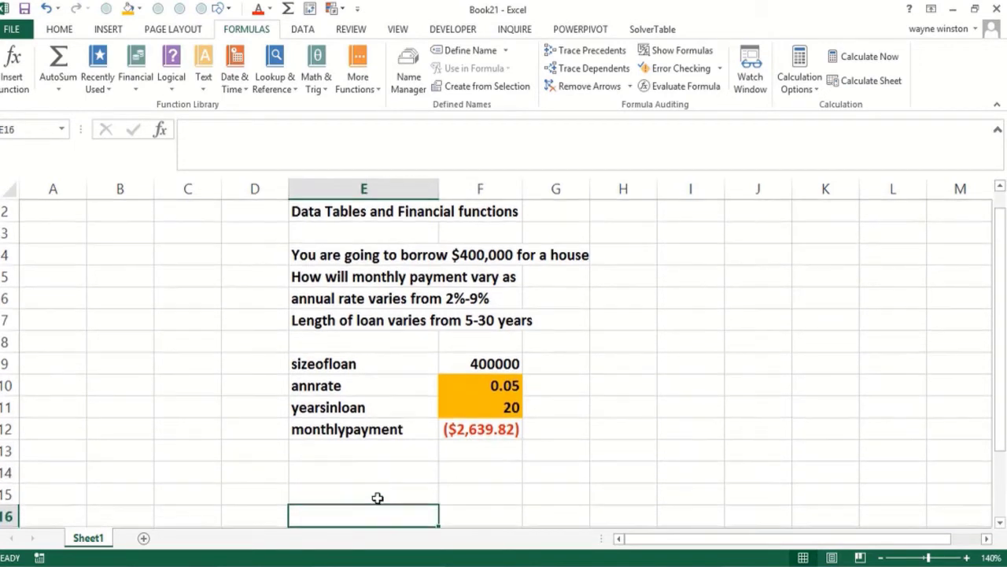
Label Years, fill loan lengths 5-30 down column E and rates 0.02-0.09 across row 14.
scroll("up", 3)
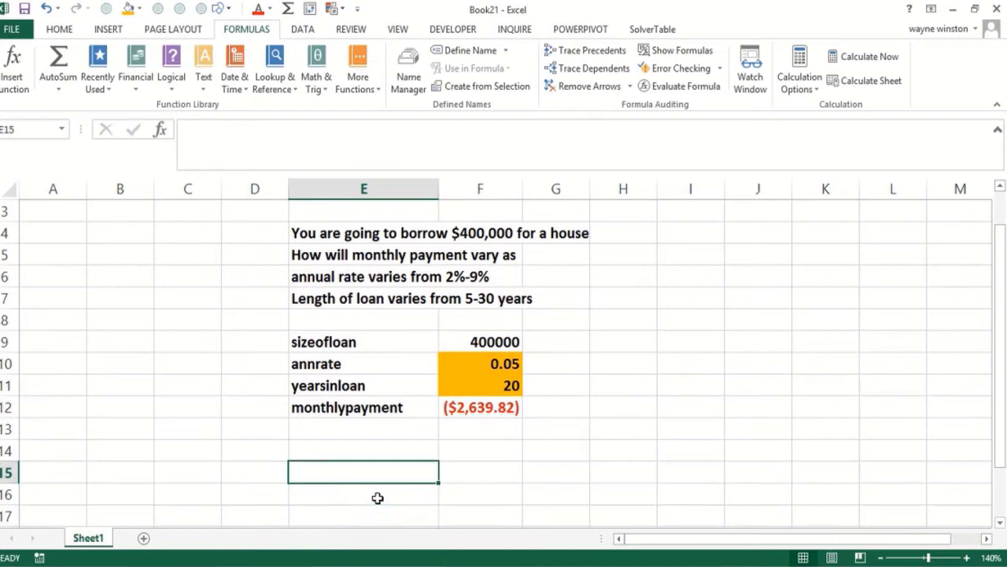
left_click(254, 471)
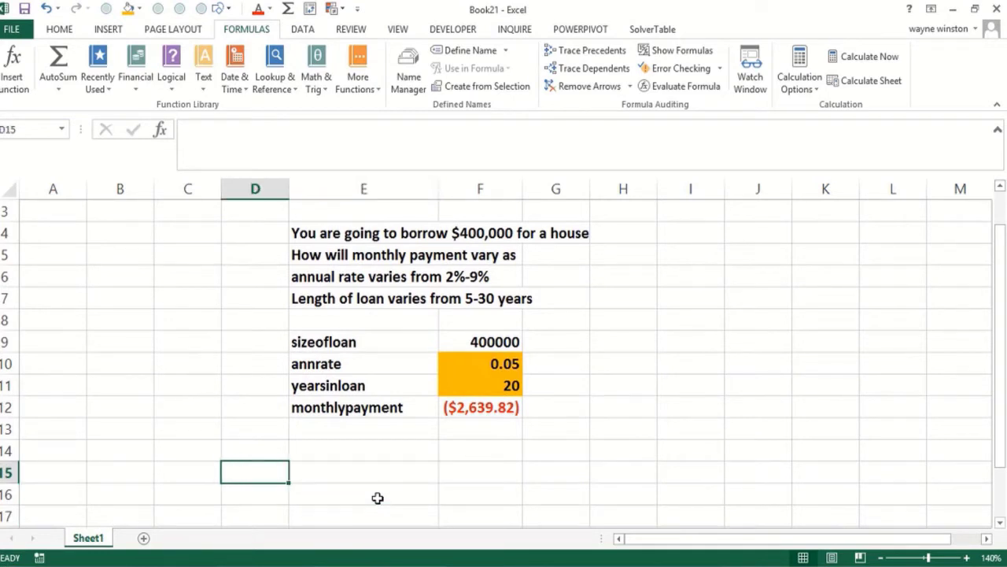
type("Years")
left_click(363, 472)
type("5")
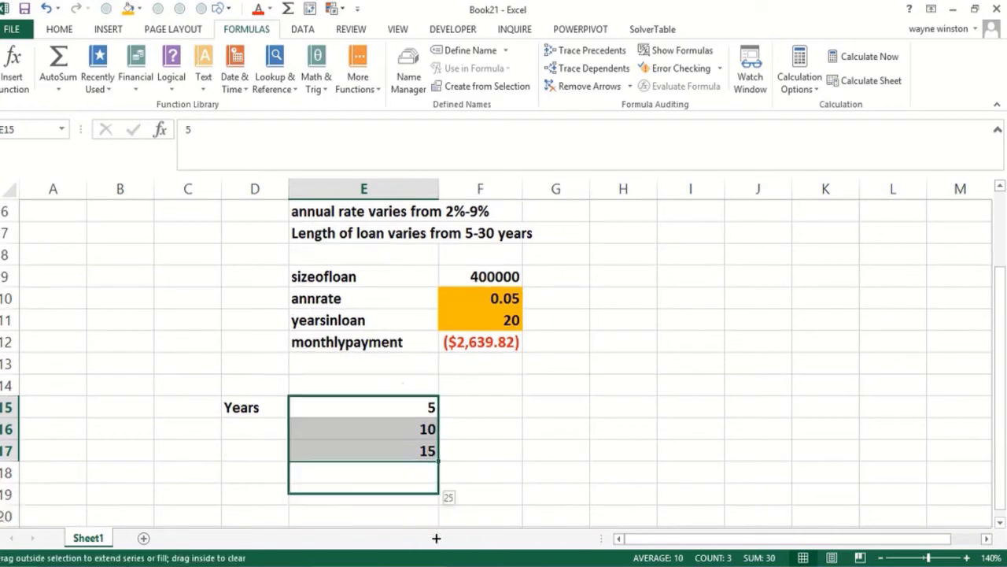
left_click_drag(437, 458, 436, 497)
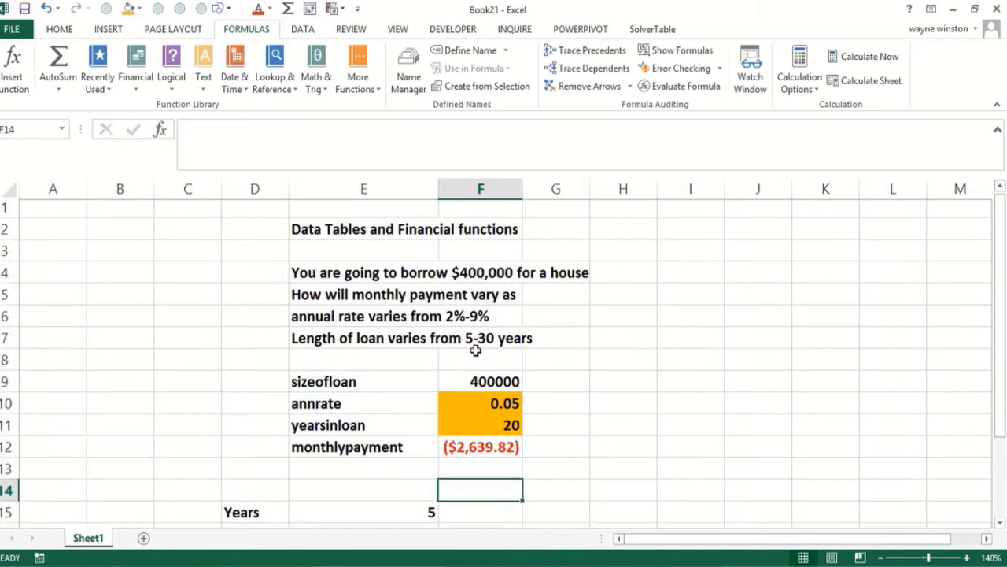
type(".0")
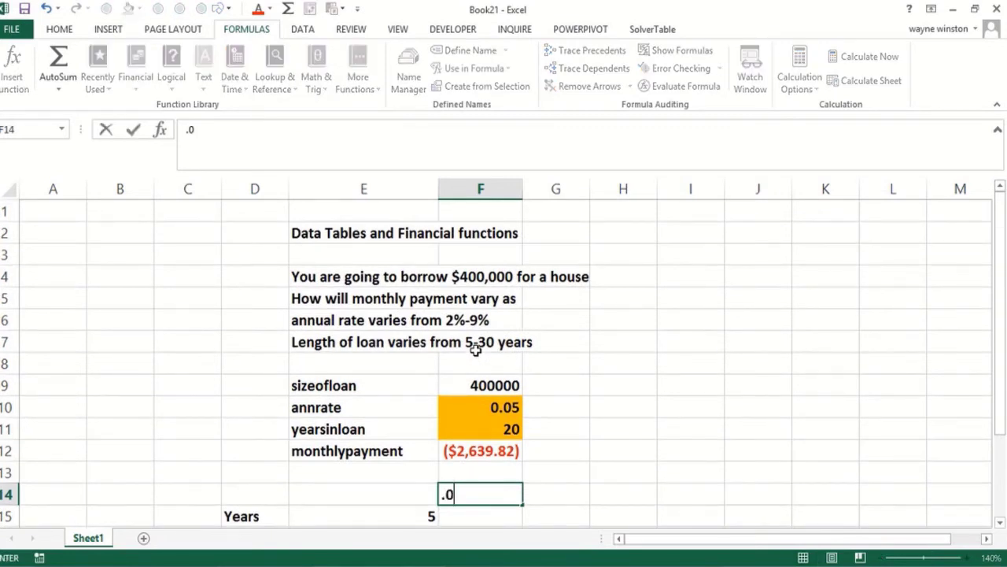
key("Tab")
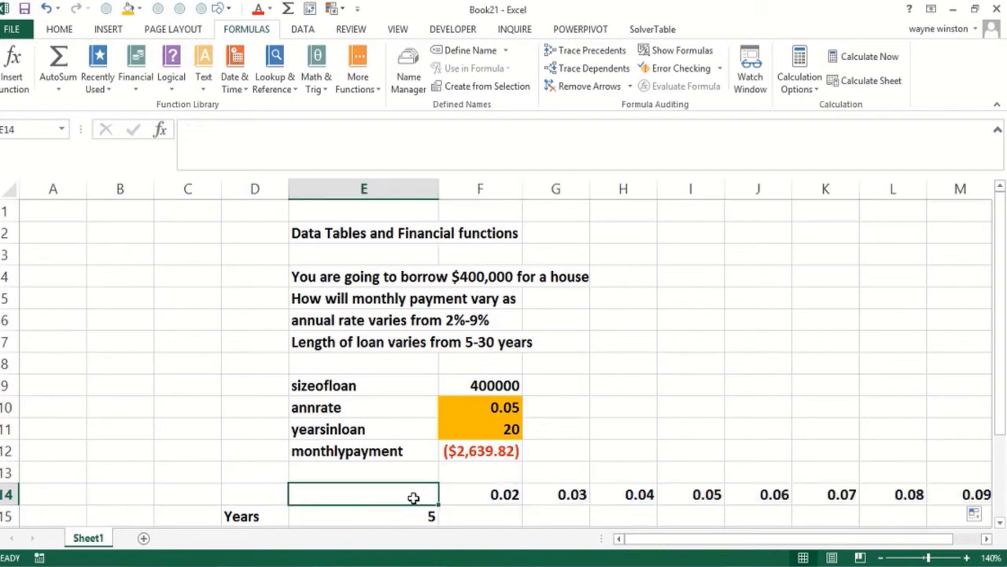
Link corner E14 to =F12 and note 'row input=ann rate' and 'column input=years'.
type("=")
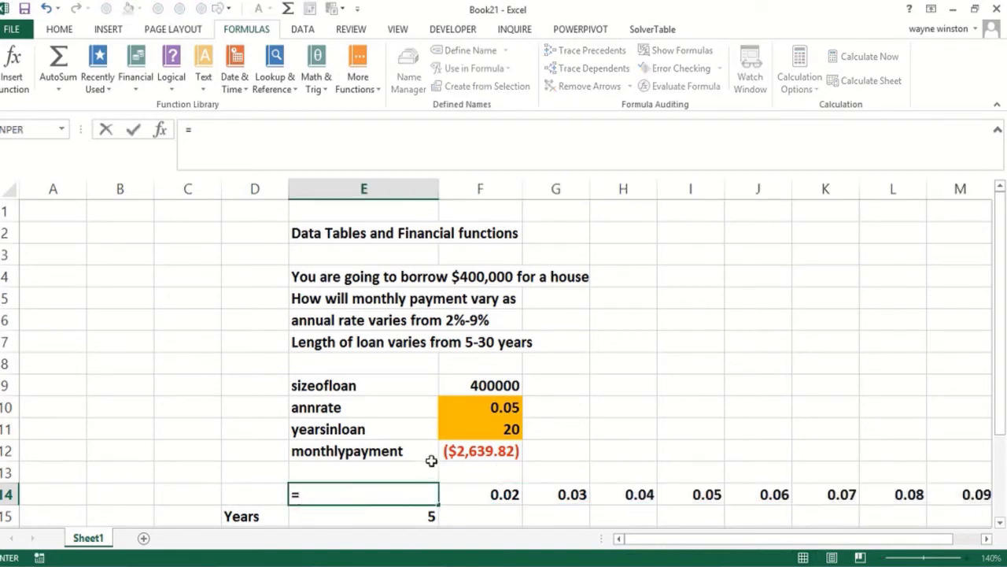
key("Return")
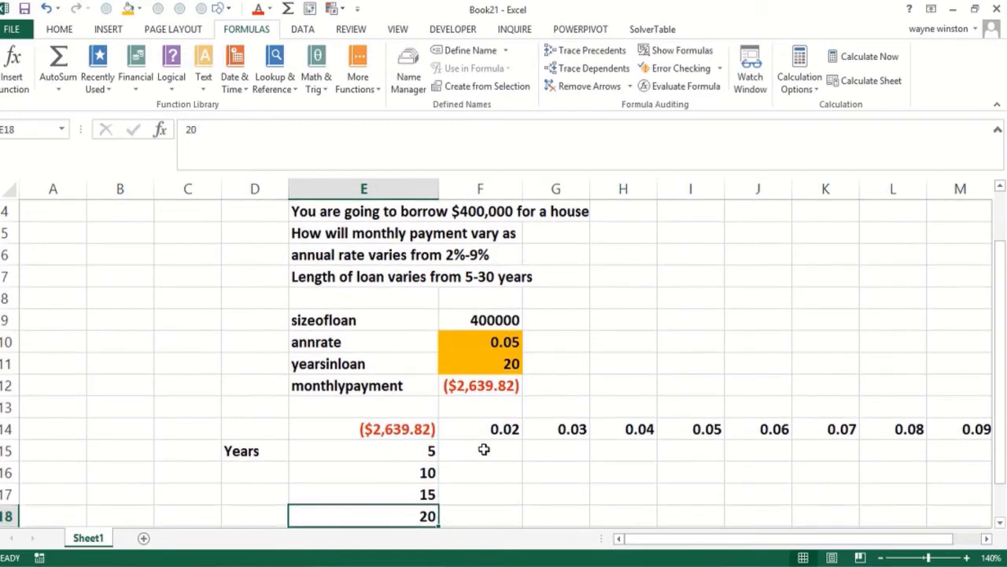
left_click(555, 472)
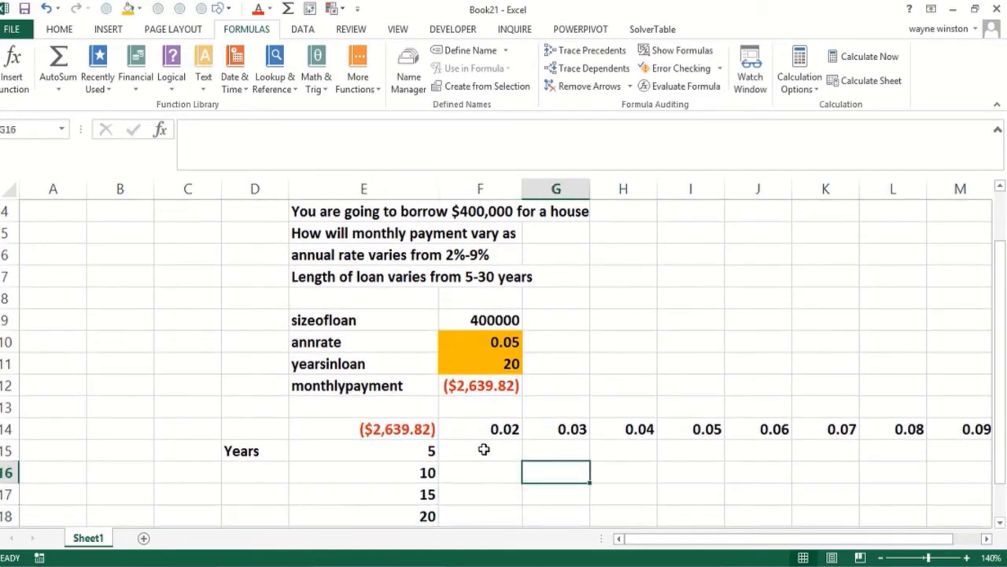
type("row in")
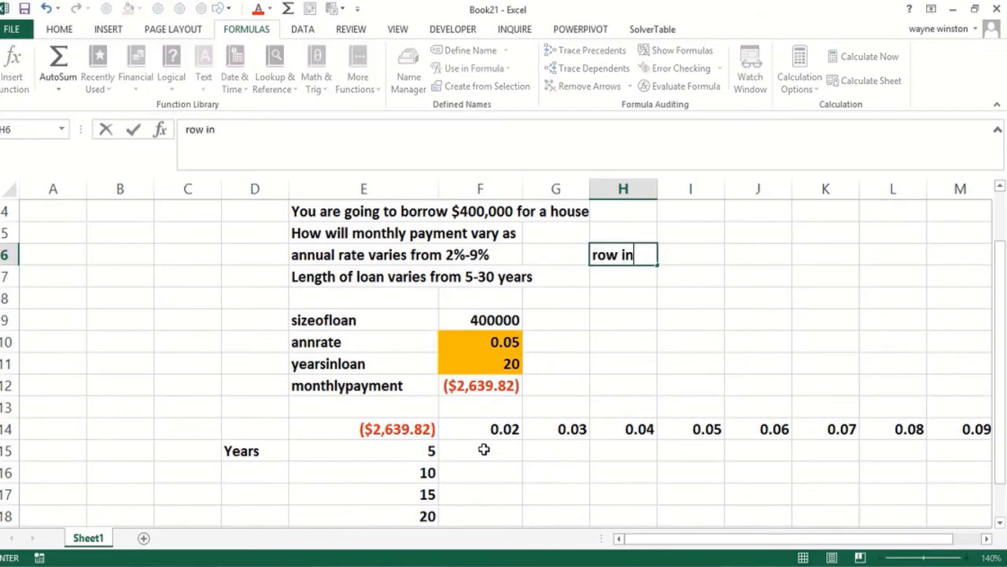
type("put=")
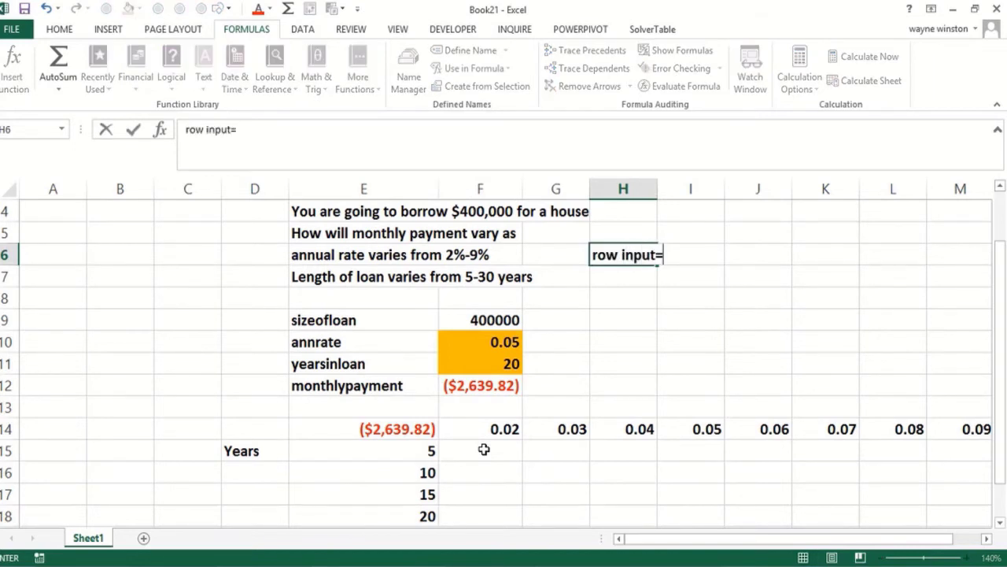
type("ann rate")
left_click(623, 277)
type("columnn input=years")
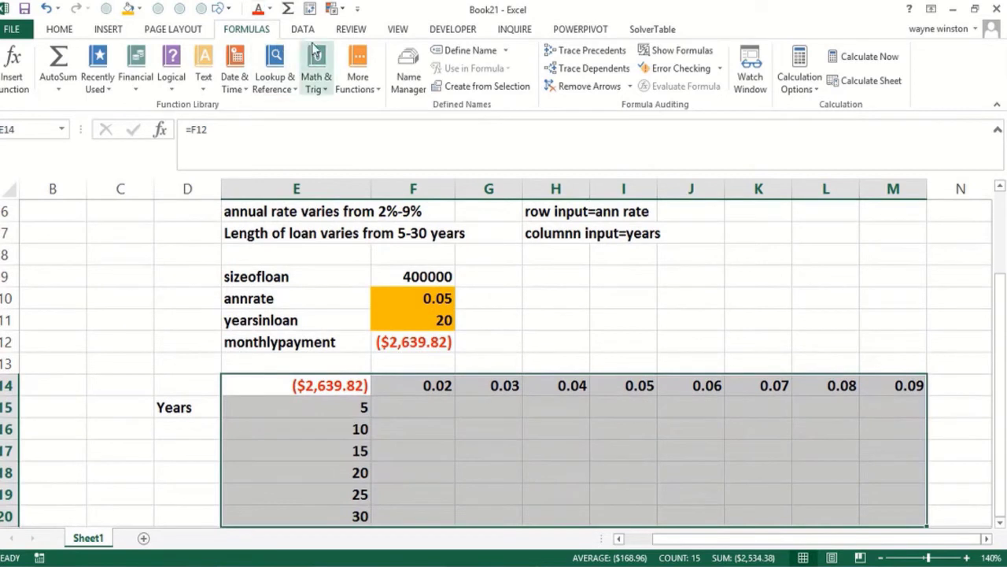
Create the two-way data table with row input $F$10 and column input $F$11.
left_click(303, 30)
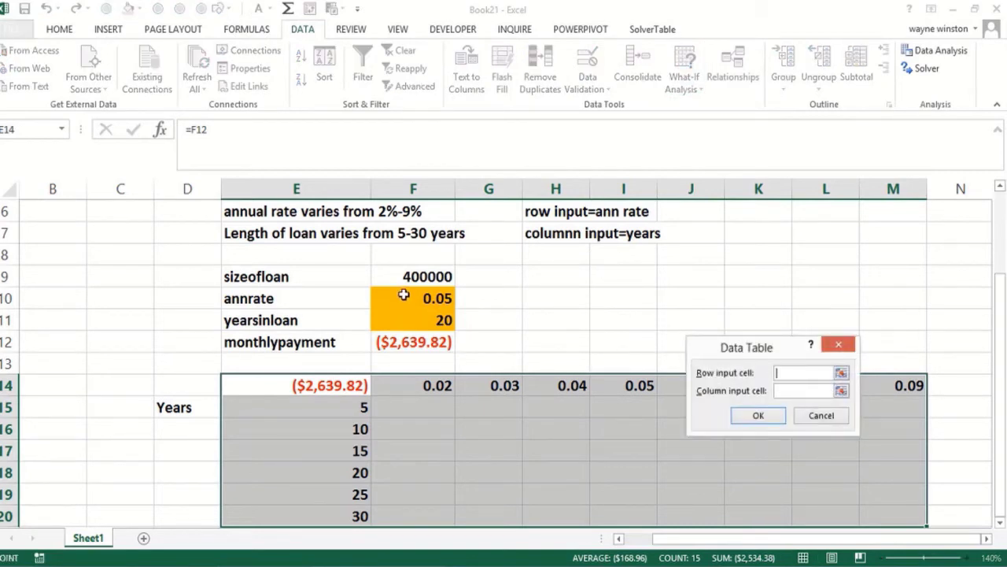
type("$F$10")
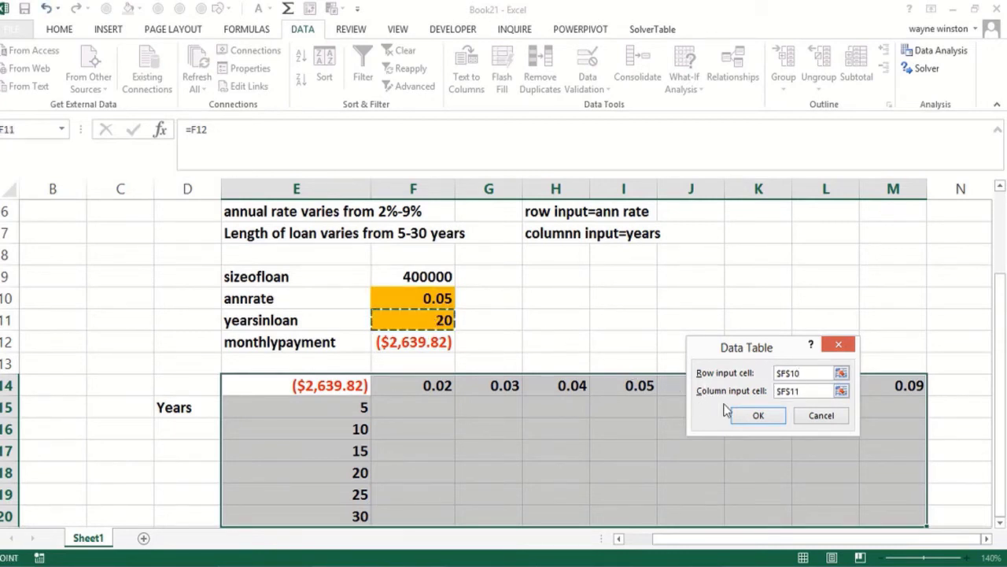
left_click(758, 415)
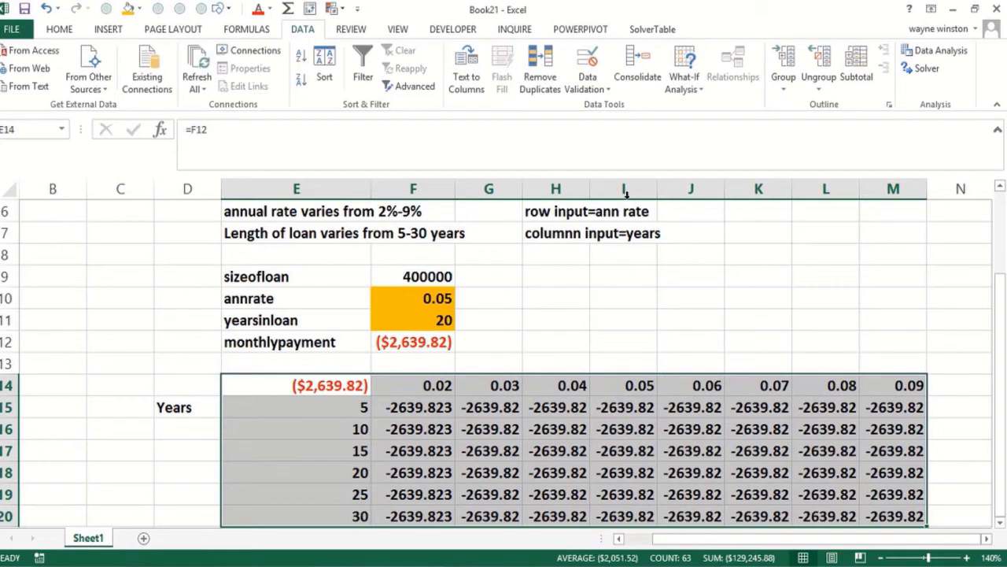
mouse_move(595, 320)
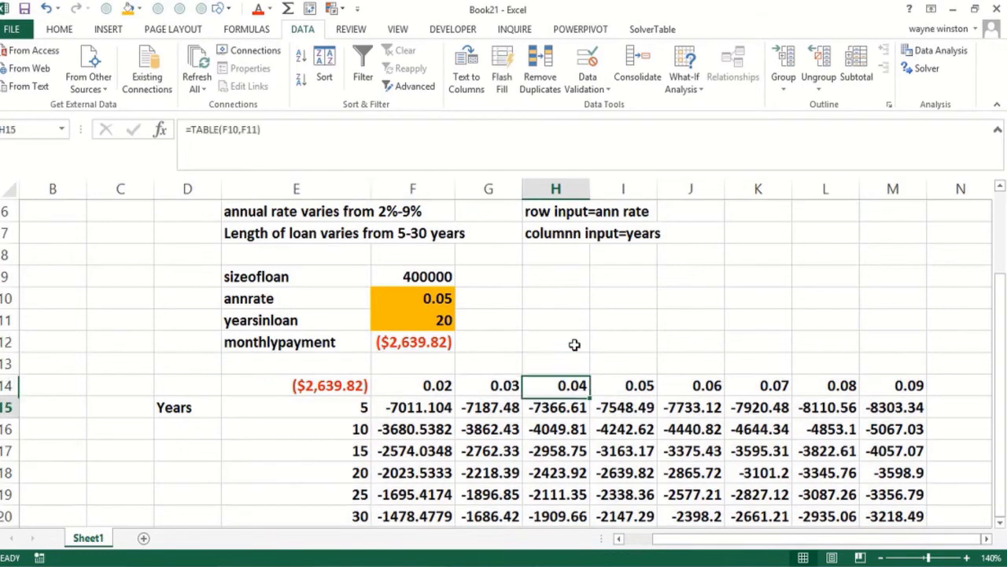
Negate the corner formula to =-F12 so the table shows positive varying payments.
left_click(188, 450)
type("=-F12")
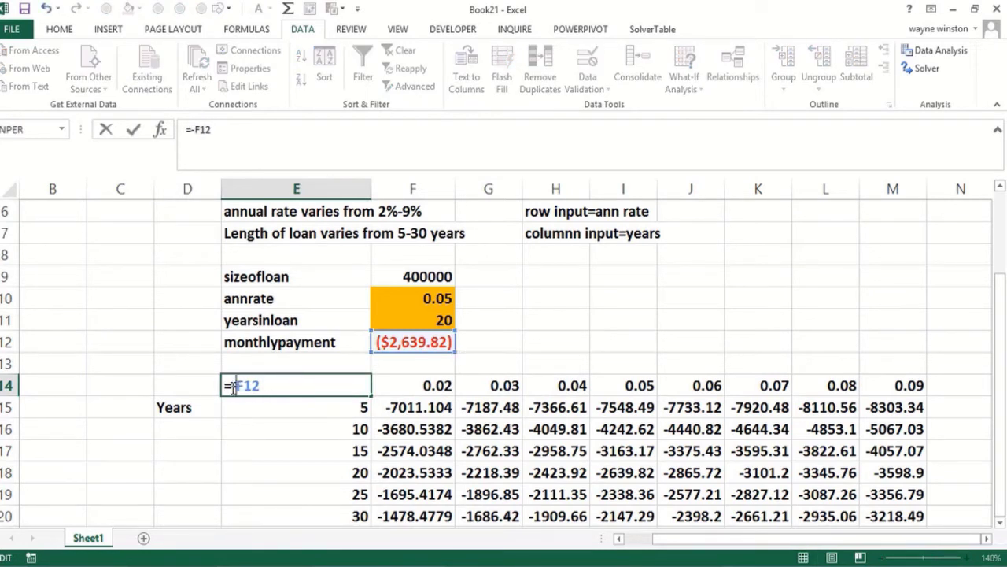
key("Return")
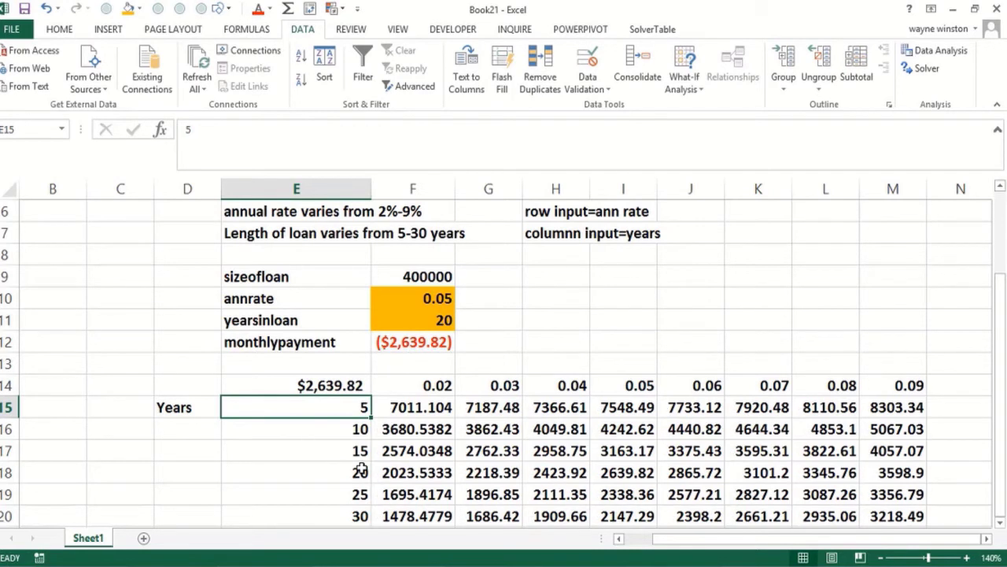
mouse_move(551, 286)
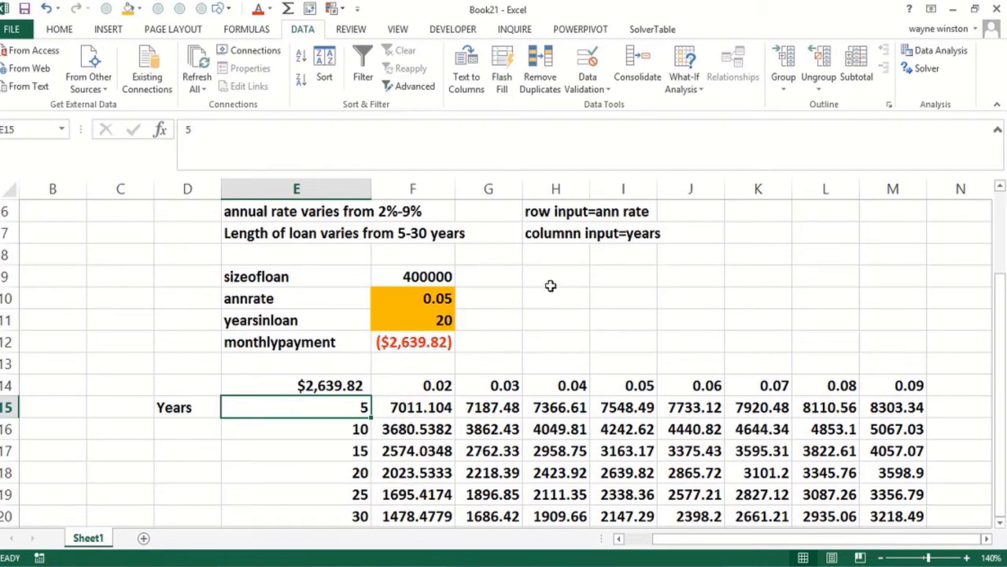
left_click(555, 299)
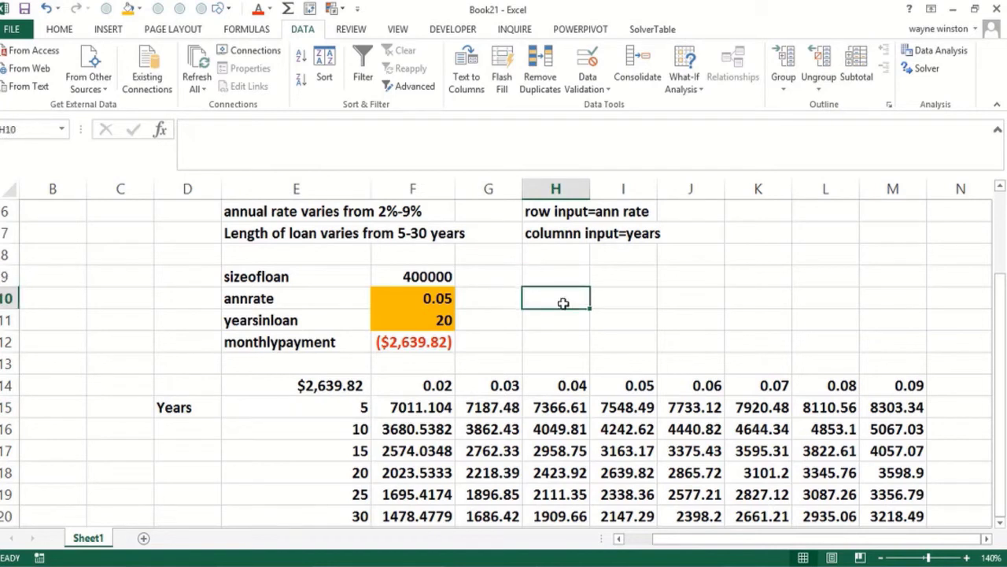
Write 'For a given length of loan, increase in annual rate increases payment' beside the table.
type("For a gi")
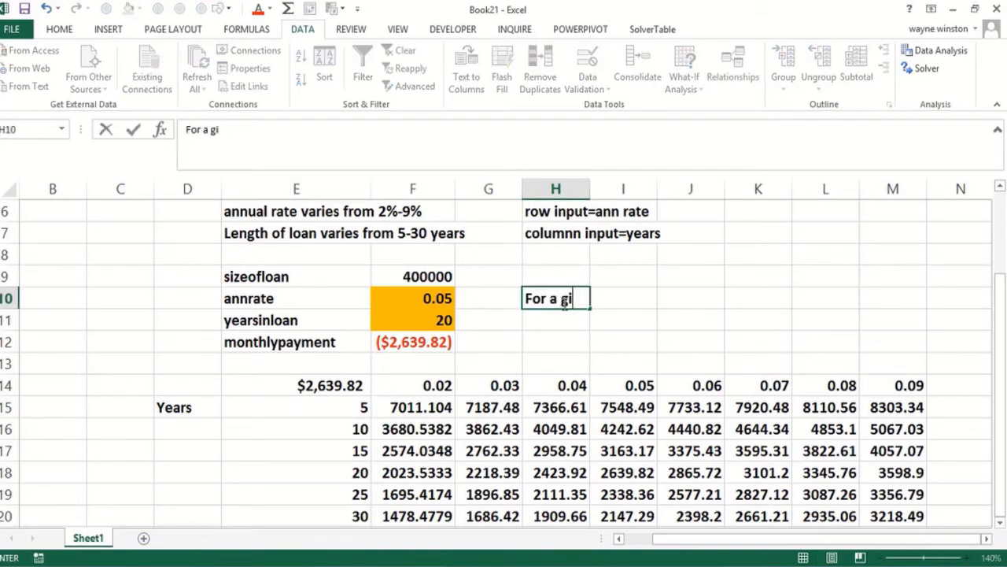
type("ven length of")
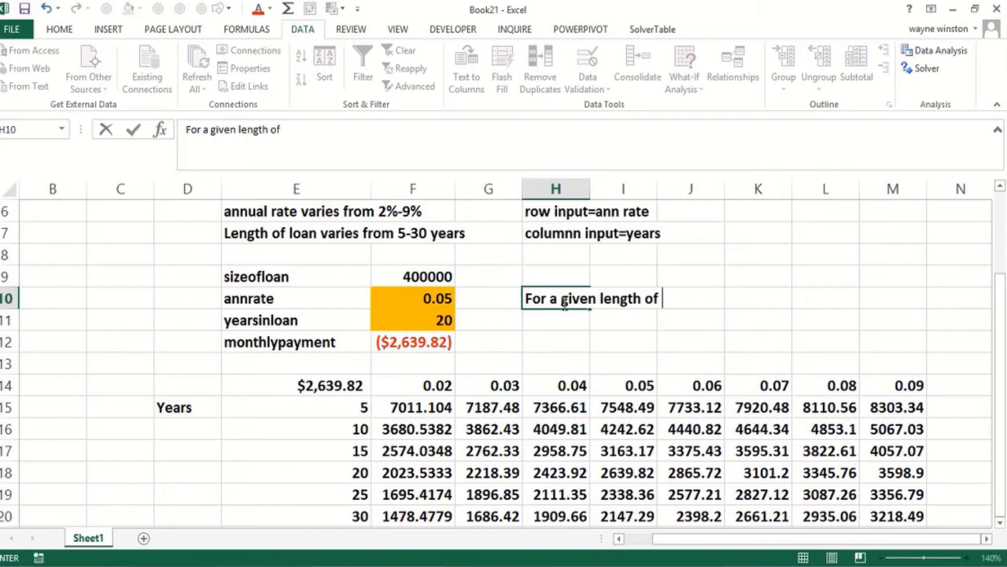
type("loan")
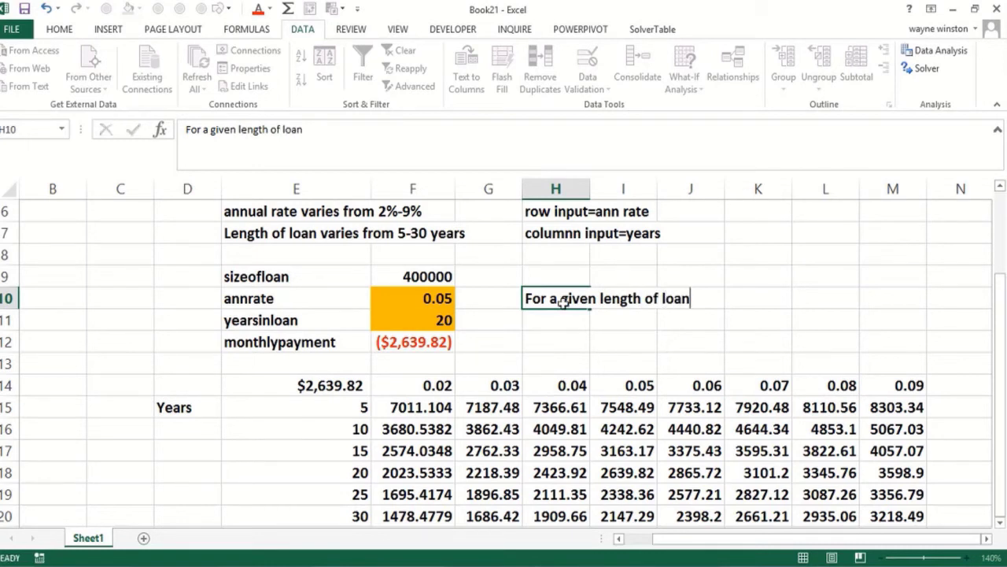
type("increase")
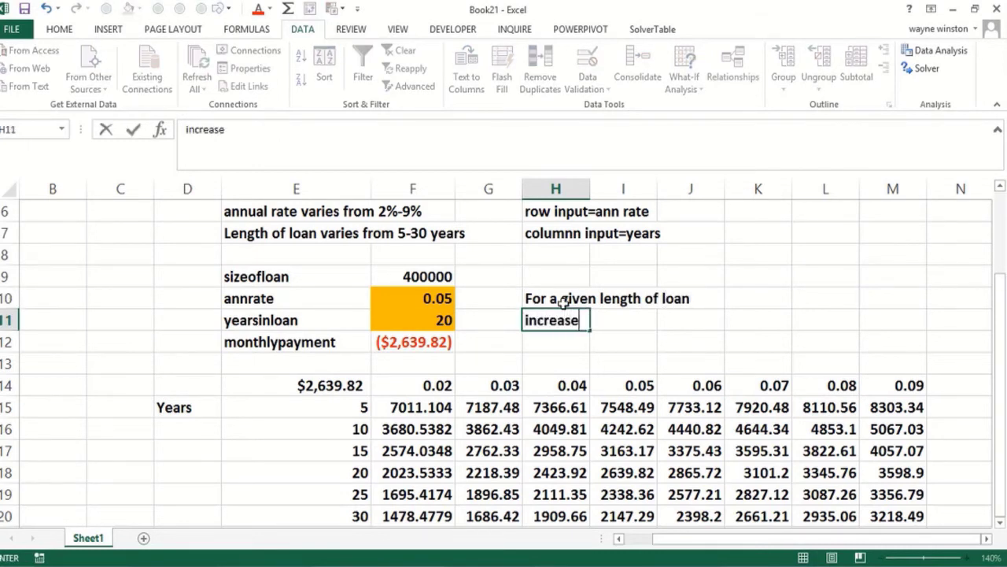
type("in ann")
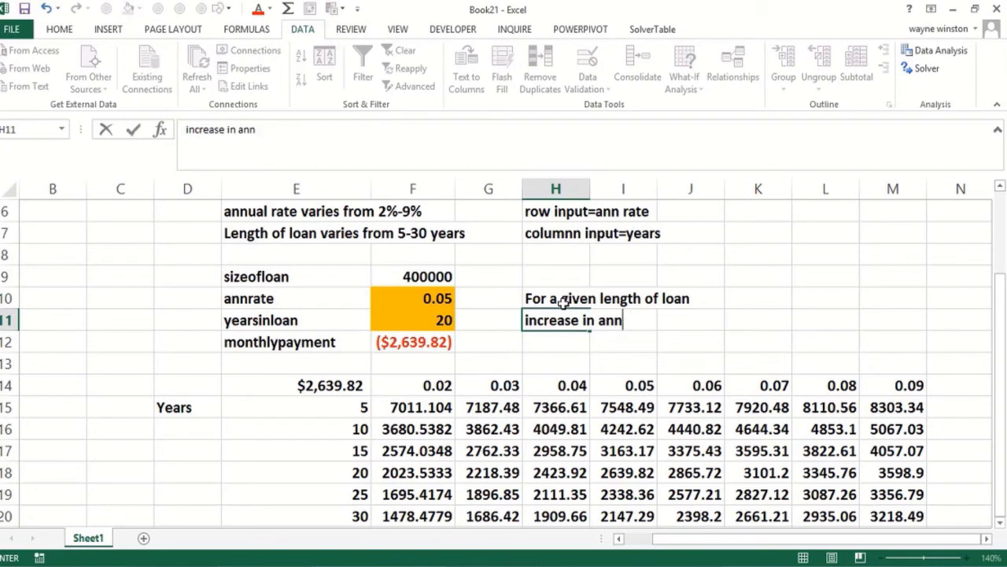
type("ual rat")
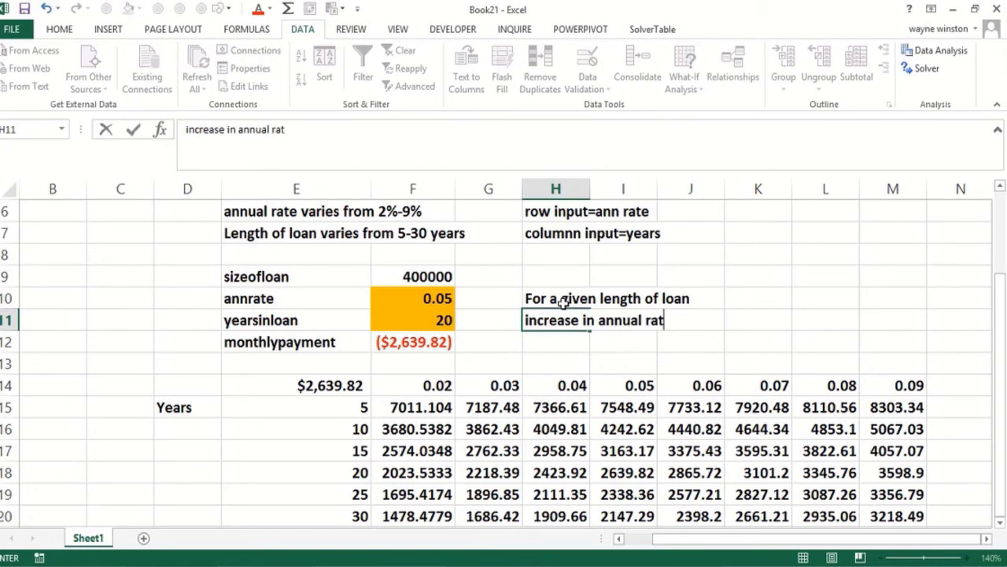
type("increases paymen")
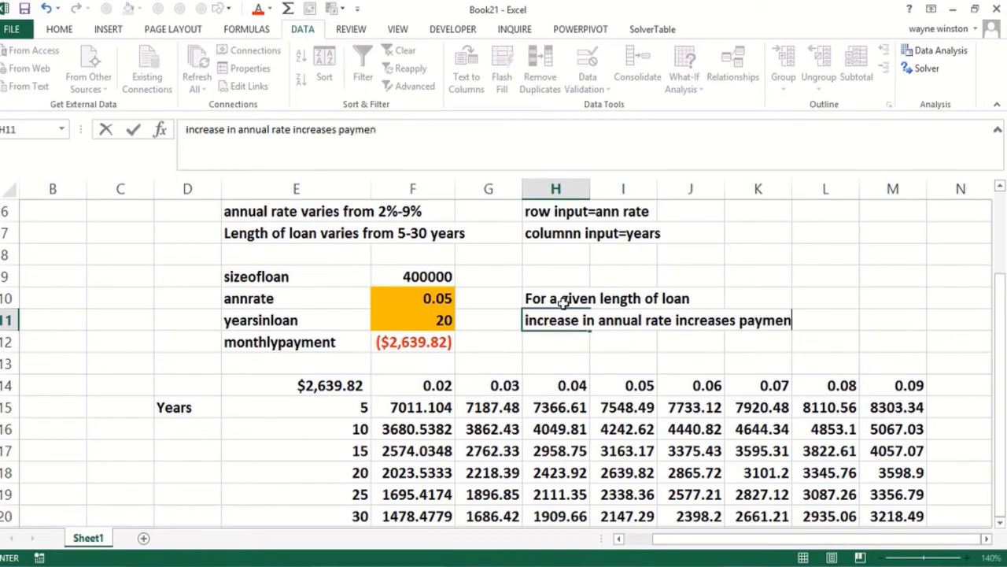
key("Return")
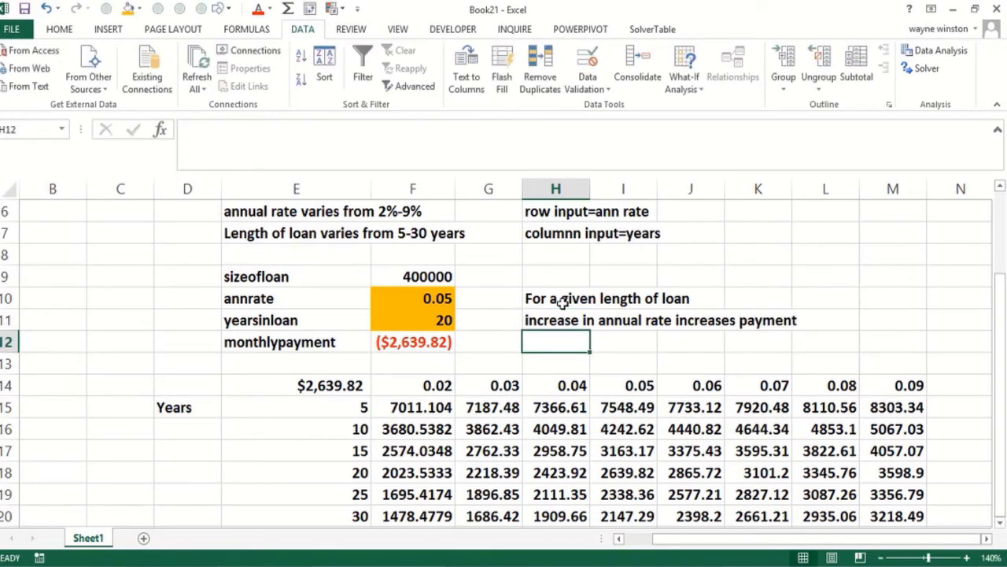
Write in H12 'For a given annual rate increasing length of loan greatly decreases', fixing typos.
type("For a given length of loan")
type("For a given annual r")
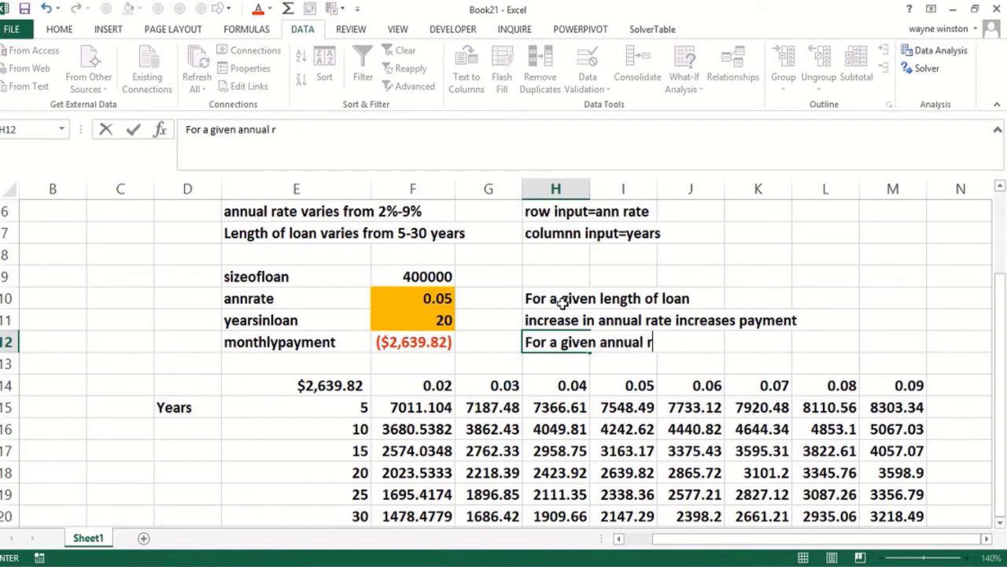
type("ate l")
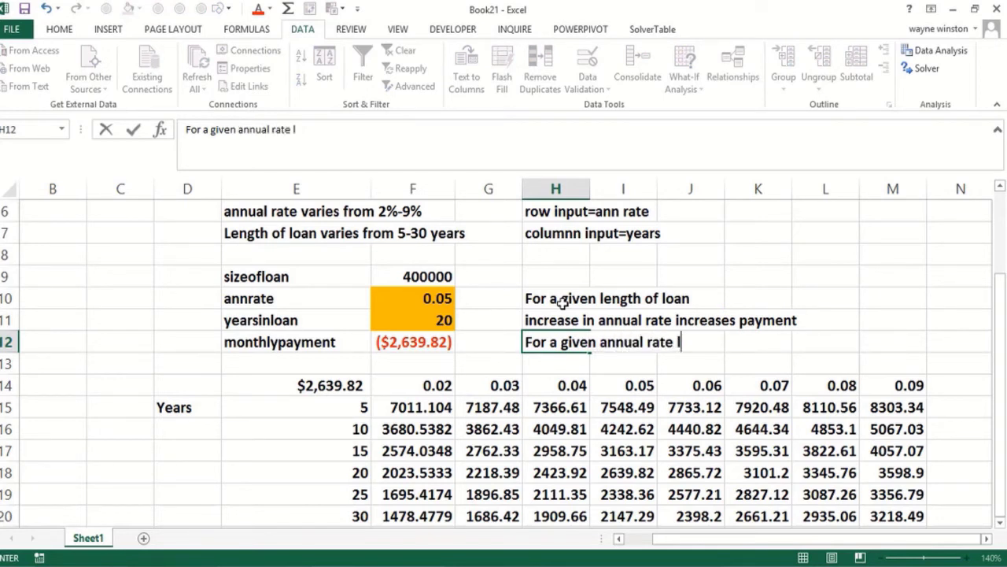
type("increasin")
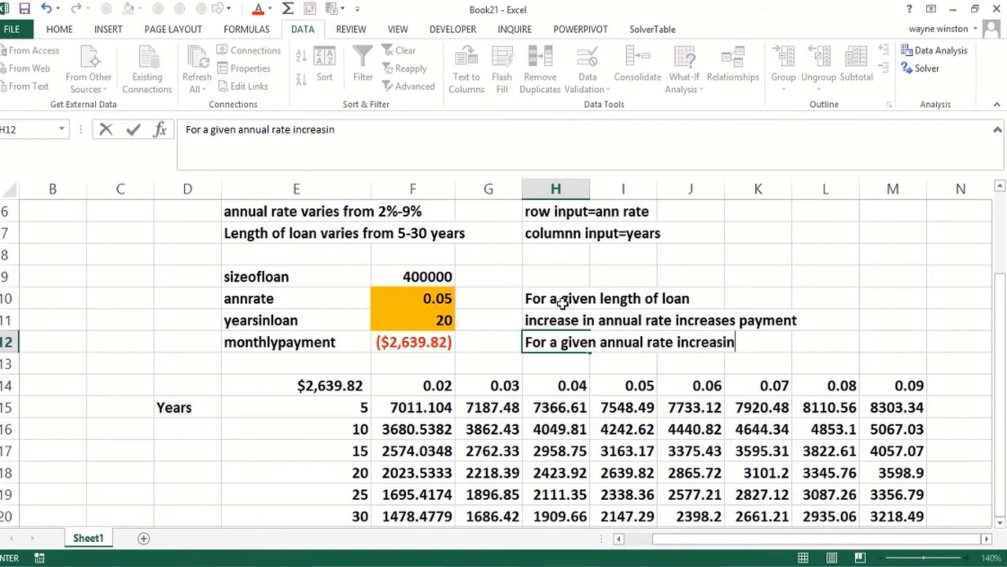
type("f")
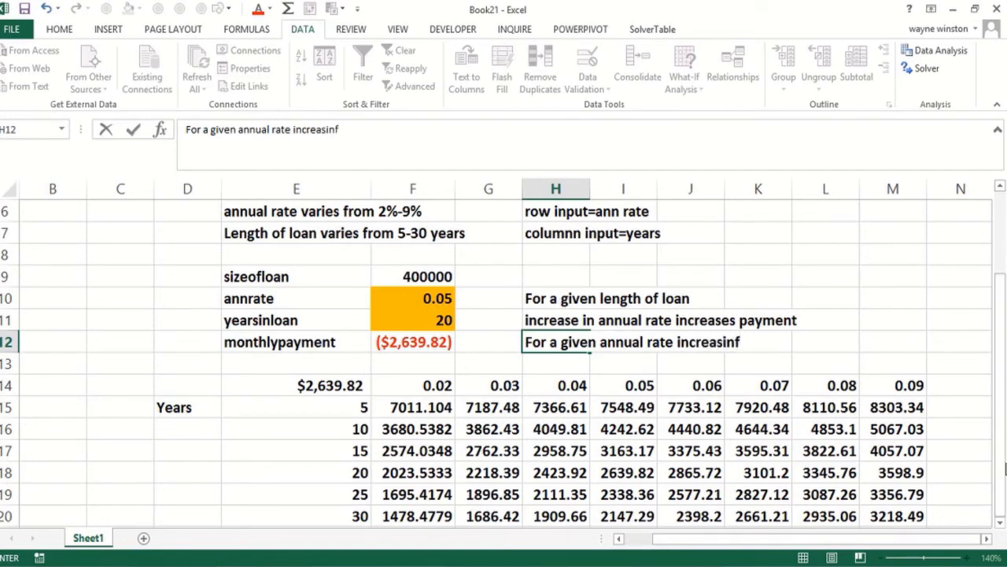
scroll("down", 3)
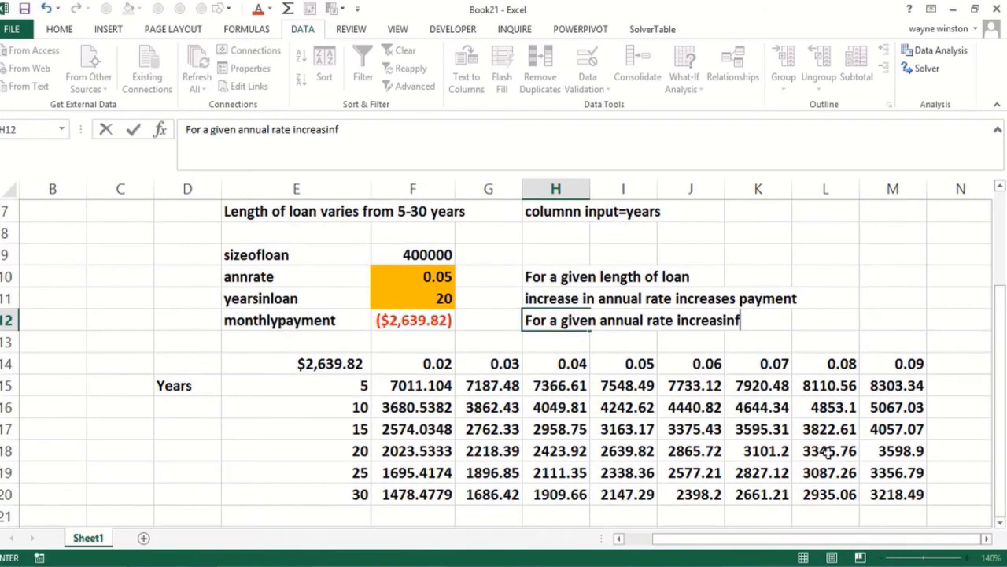
left_click(413, 385)
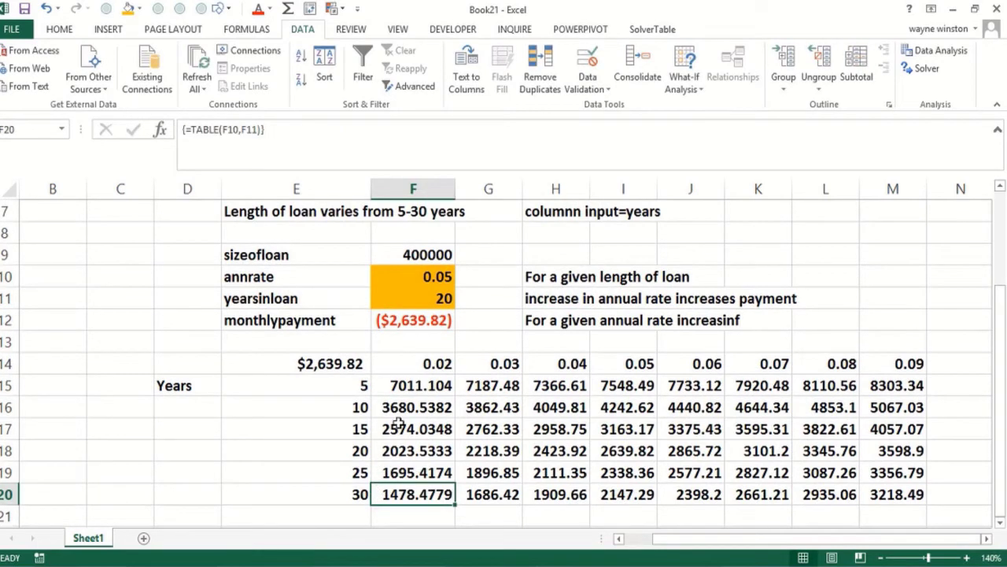
left_click(555, 319)
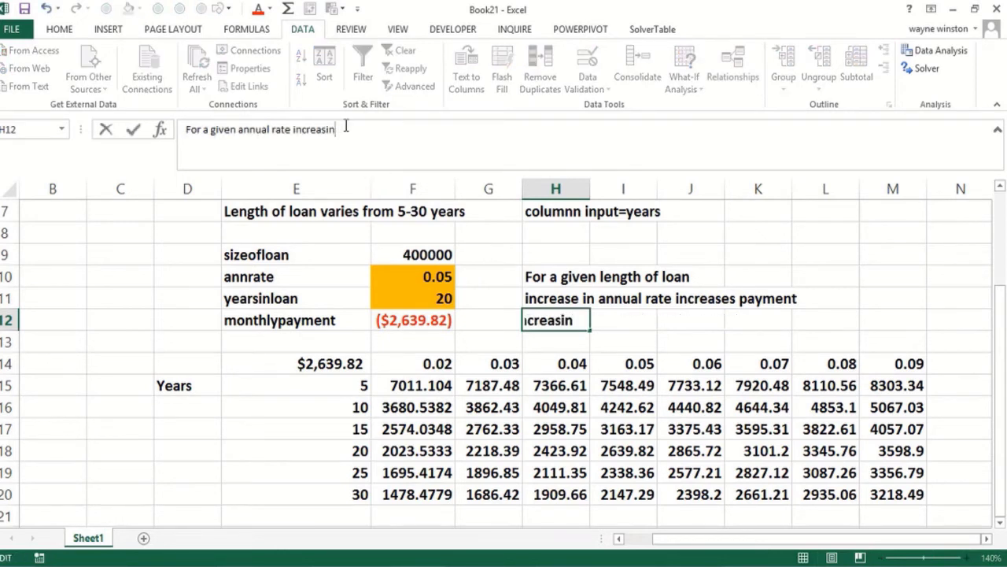
type("length of")
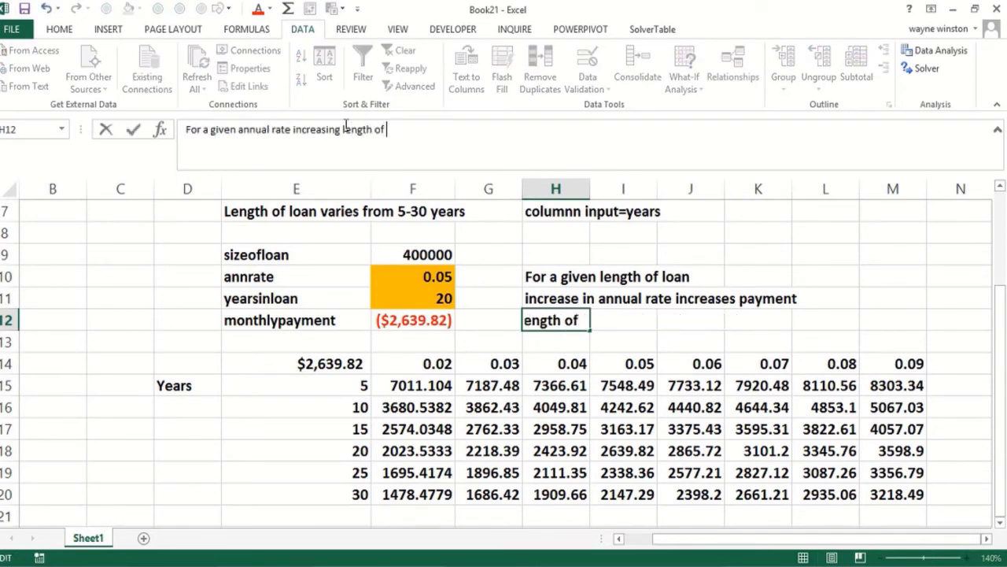
type("loan")
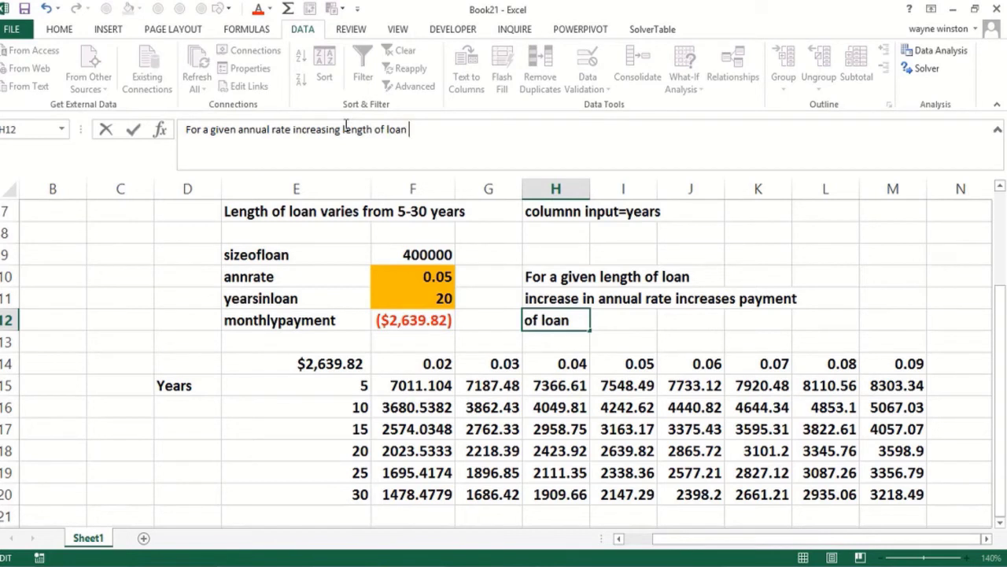
type("greaty")
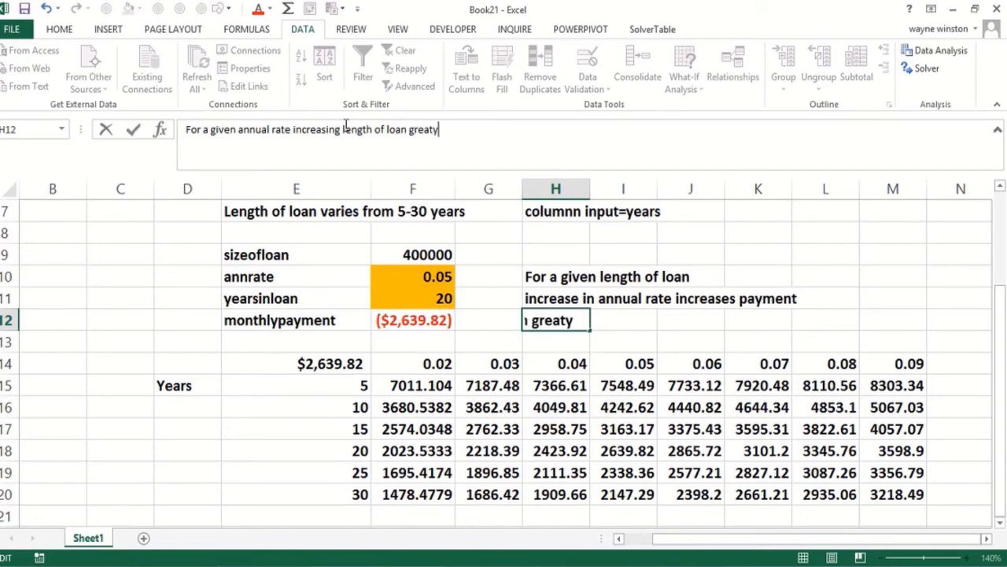
key("Backspace")
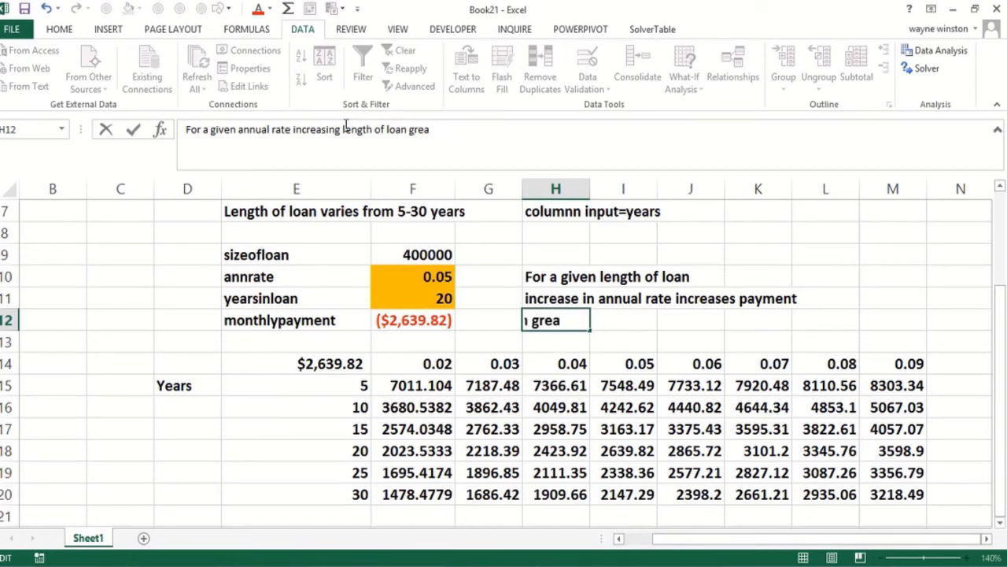
type("tle de")
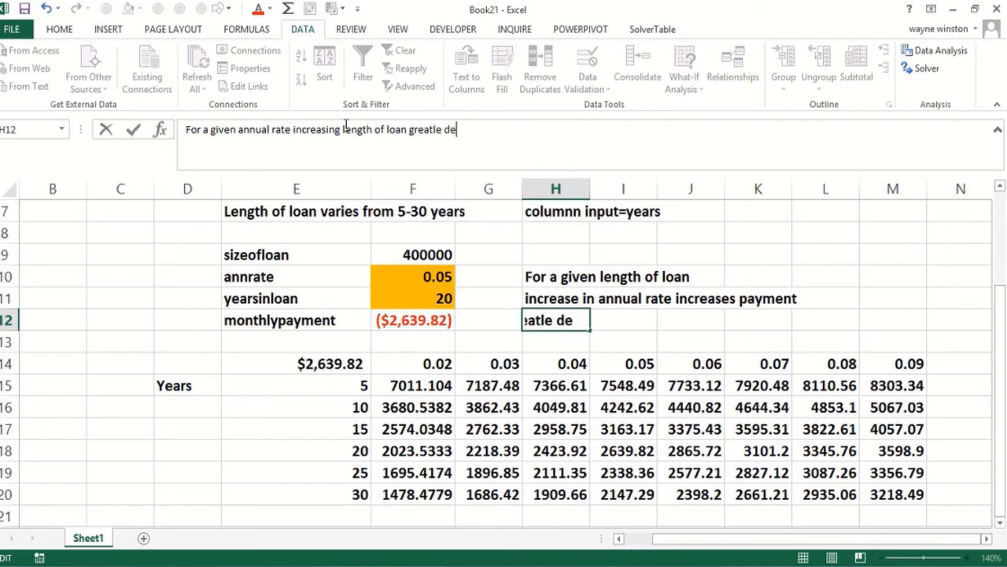
type("creases")
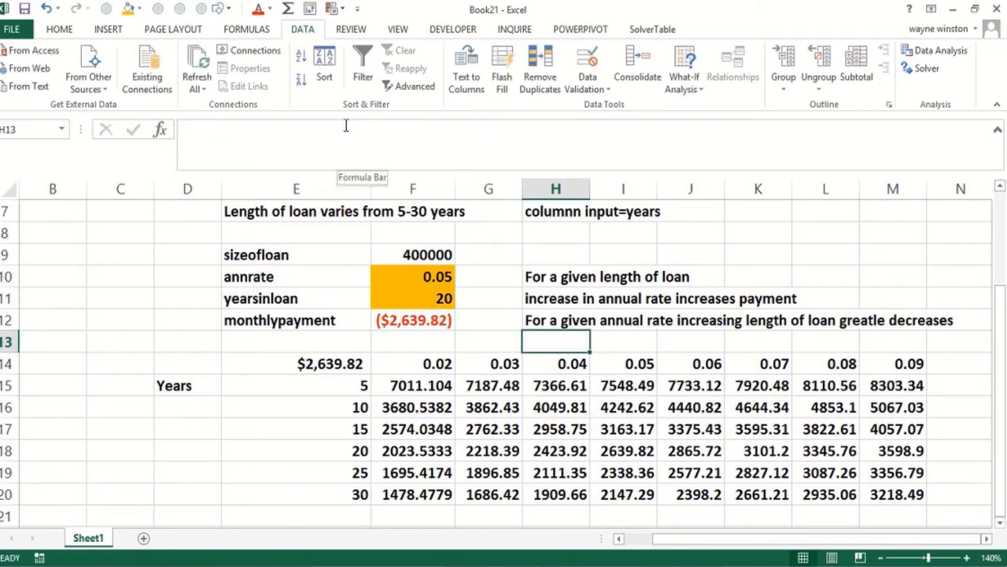
Finish with 'monthly payment' in H13 and correct 'greatle' to 'greatly' in H12.
type("monthly")
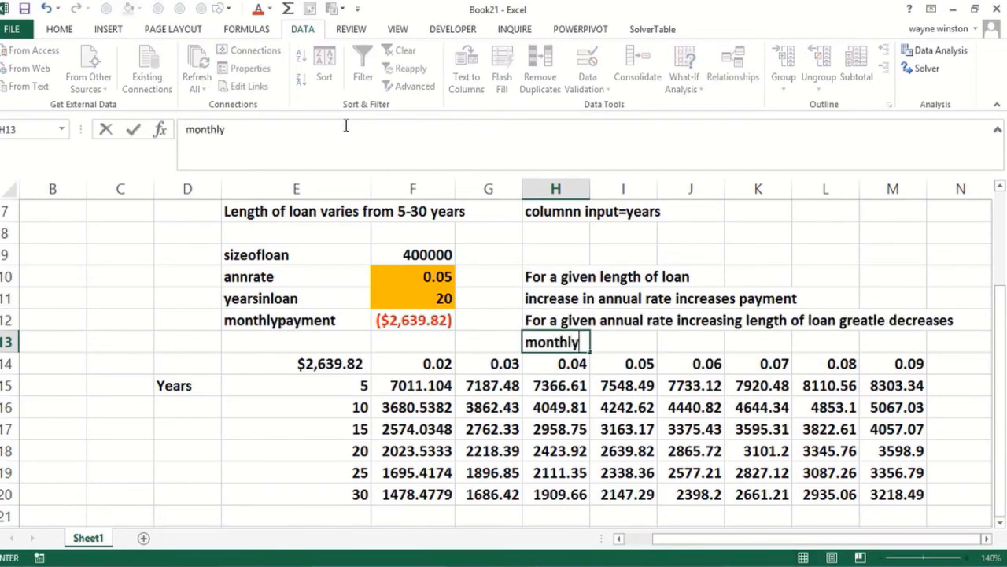
type("playm")
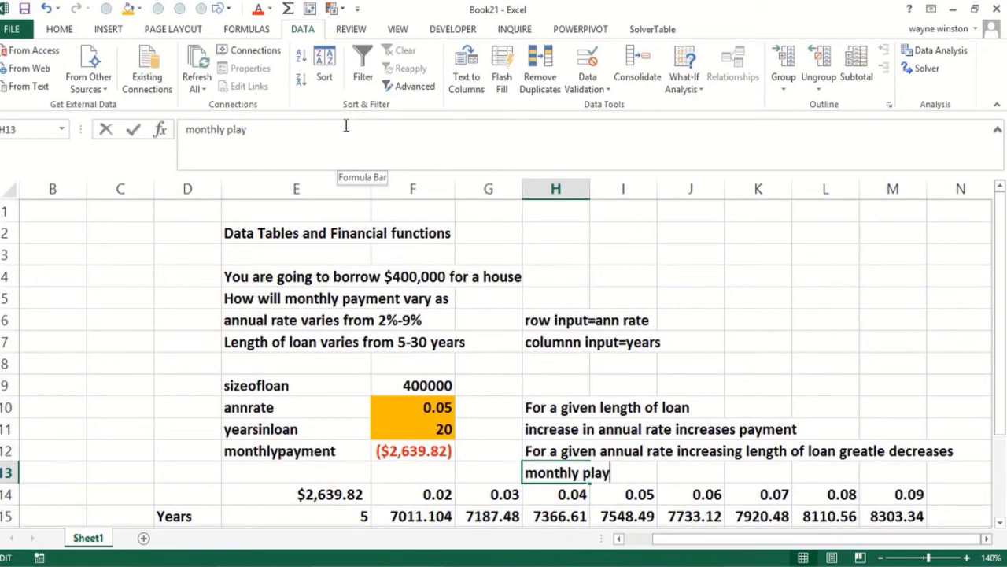
key("Backspace")
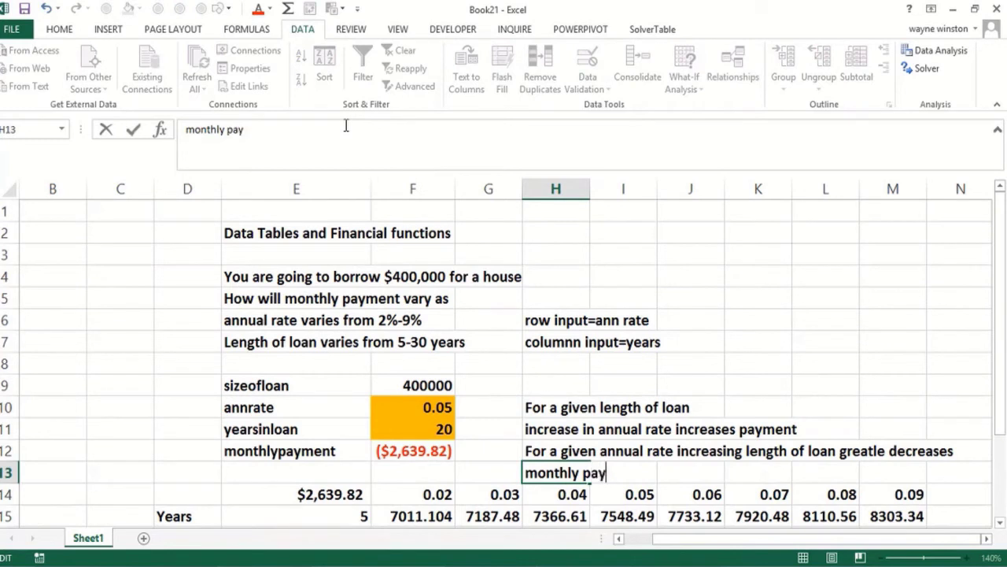
type("ment")
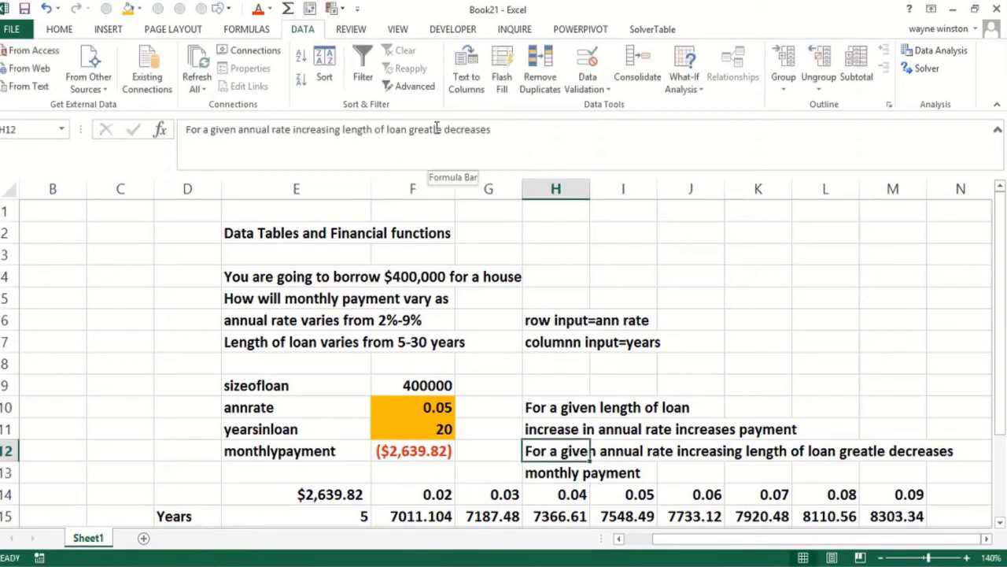
double_click(556, 450)
type("y")
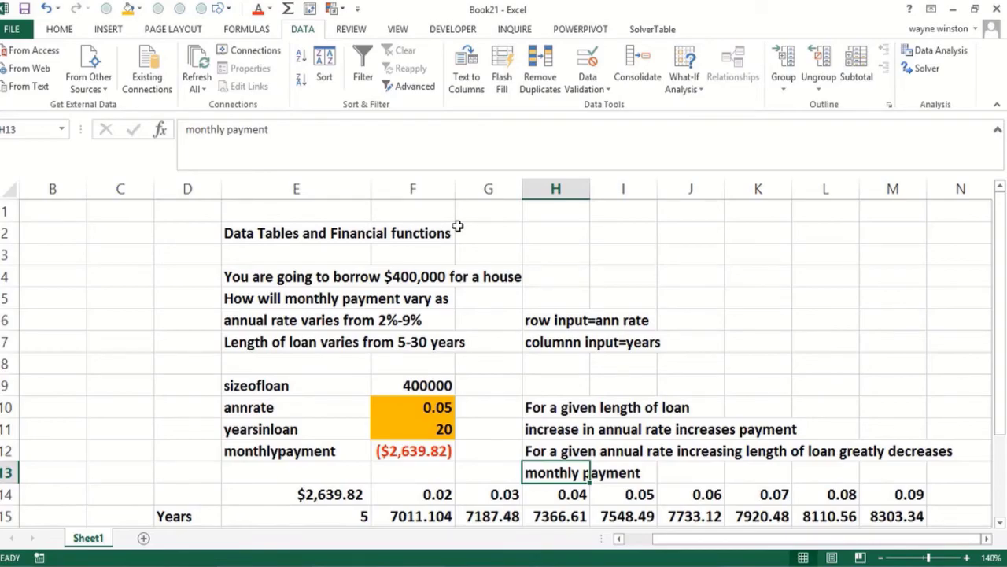
left_click(566, 553)
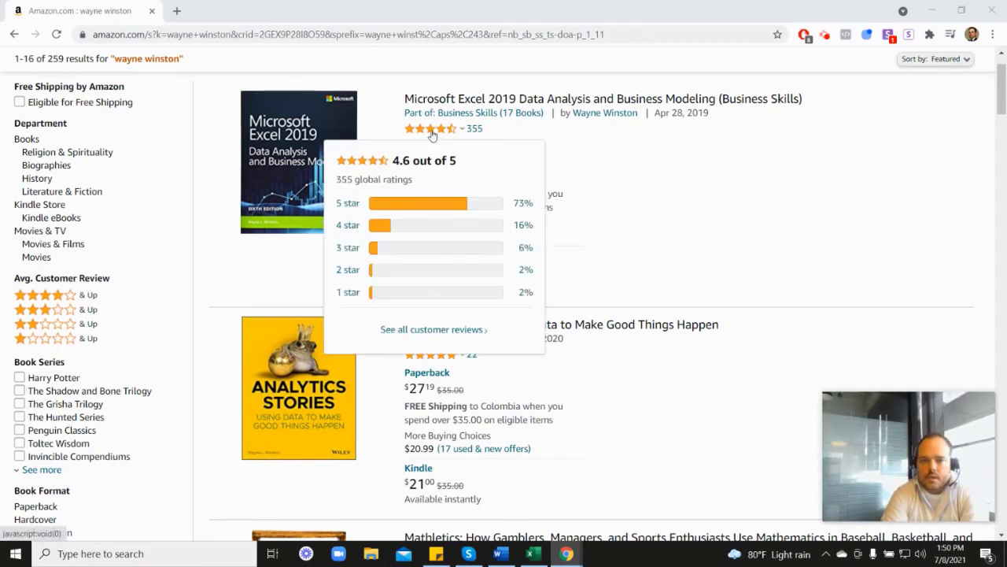
mouse_move(642, 197)
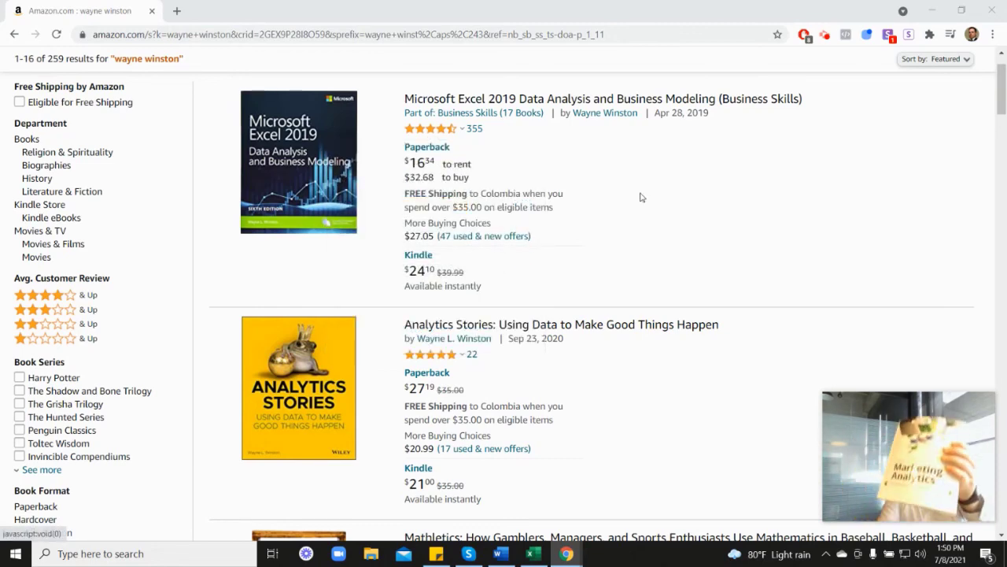
Scroll the Amazon results down to the Analytics Stories and Mathletics listings.
scroll("down", 3)
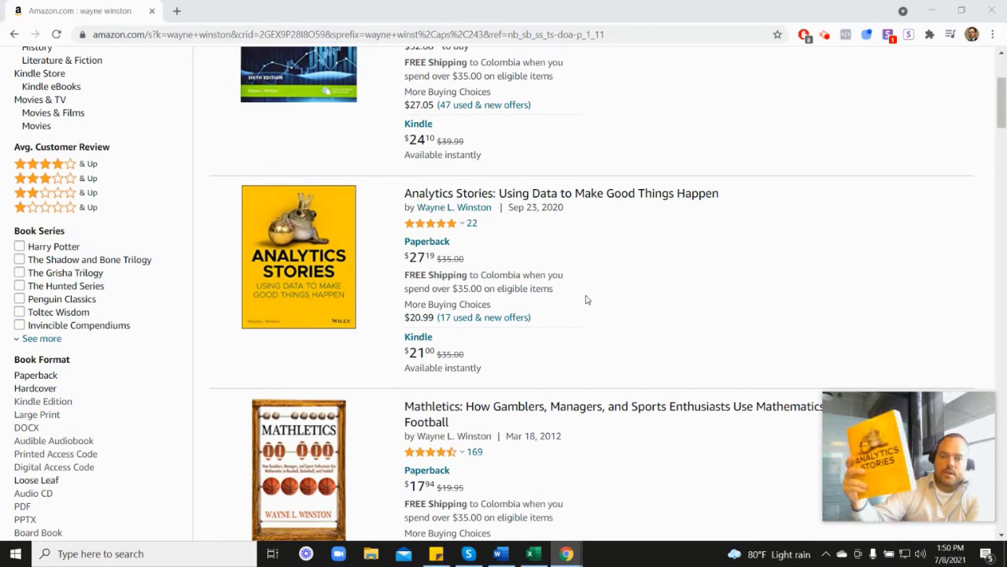
mouse_move(806, 330)
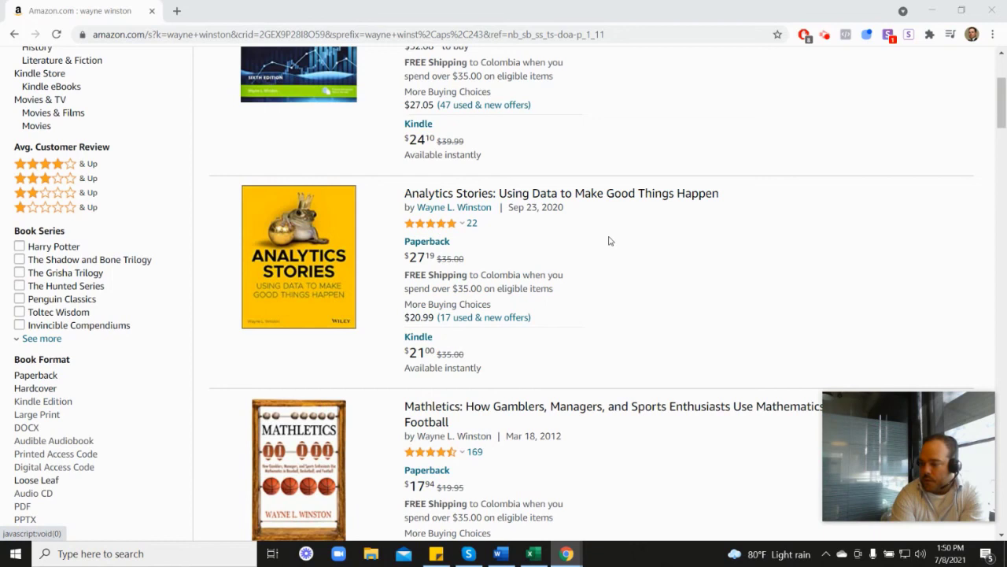
mouse_move(744, 182)
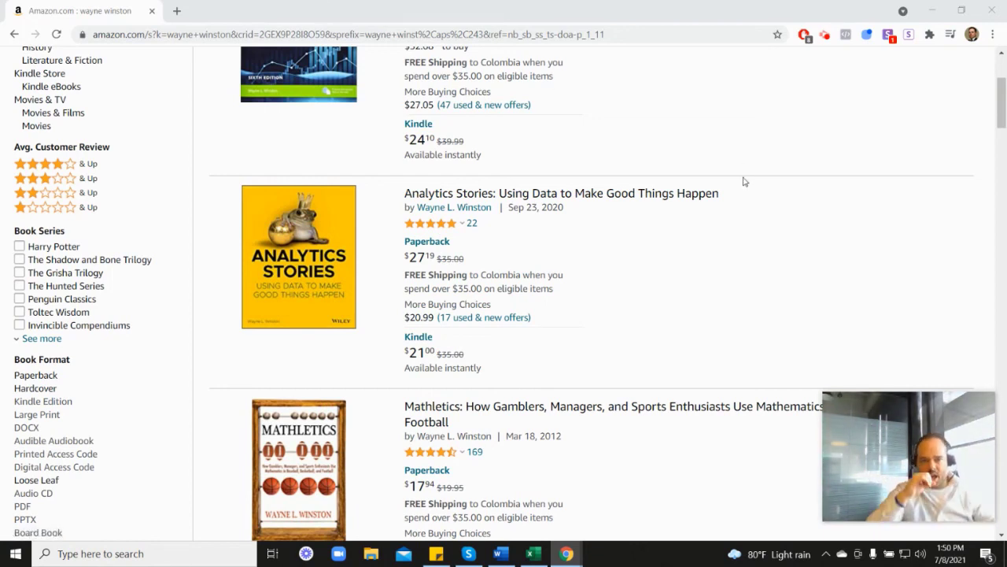